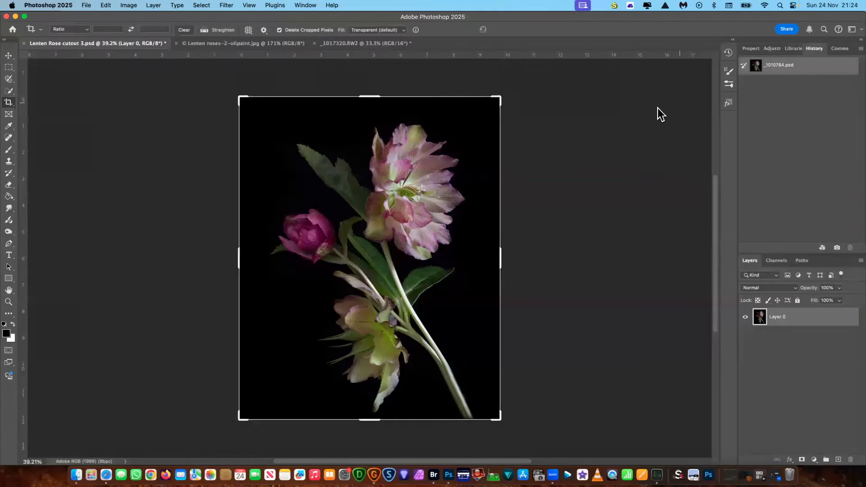
mouse_move(687, 132)
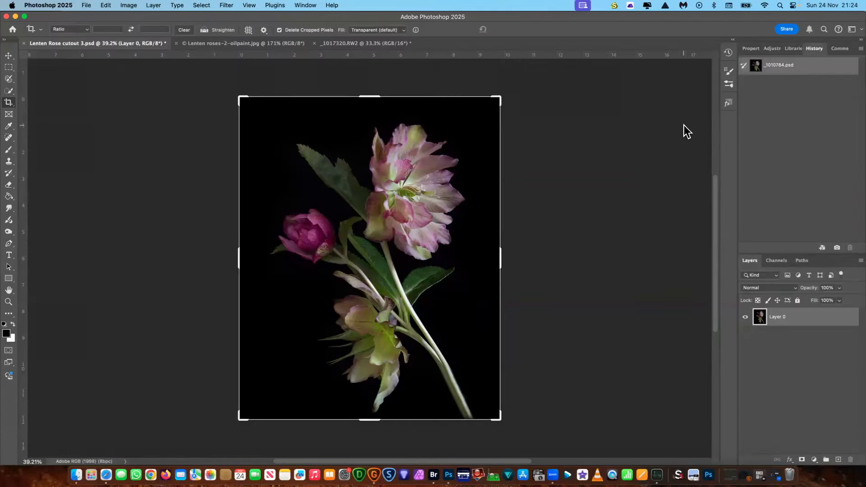
mouse_move(666, 126)
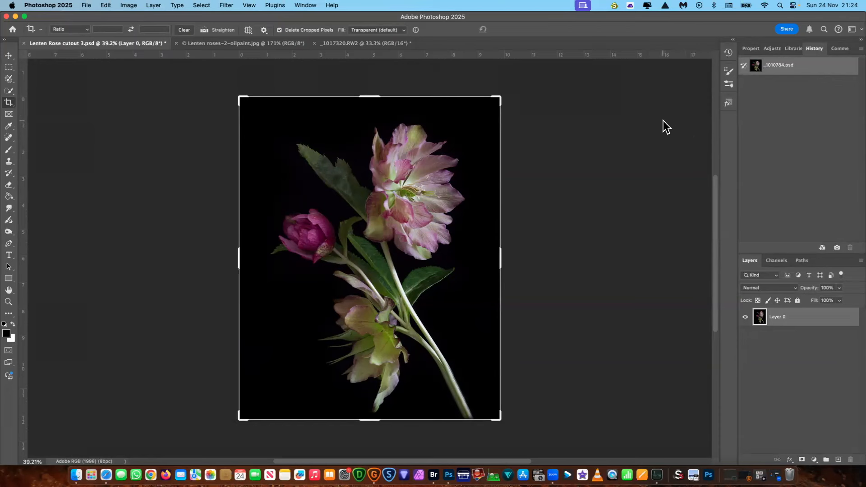
mouse_move(660, 122)
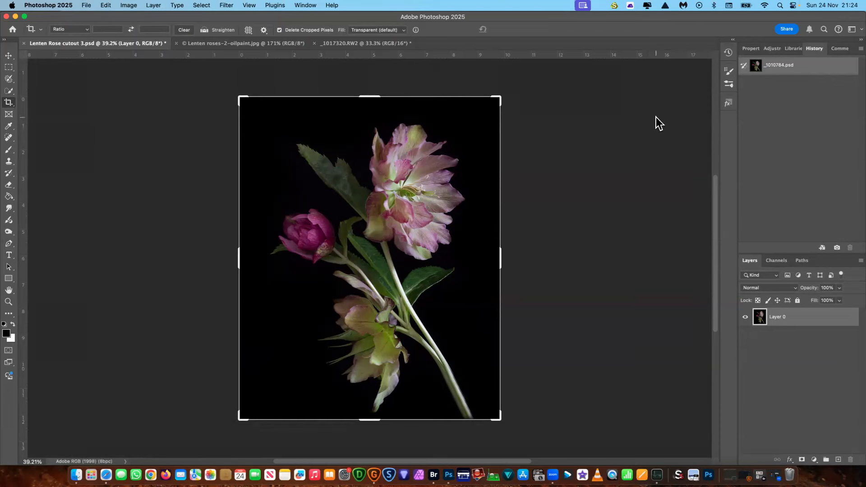
mouse_move(599, 99)
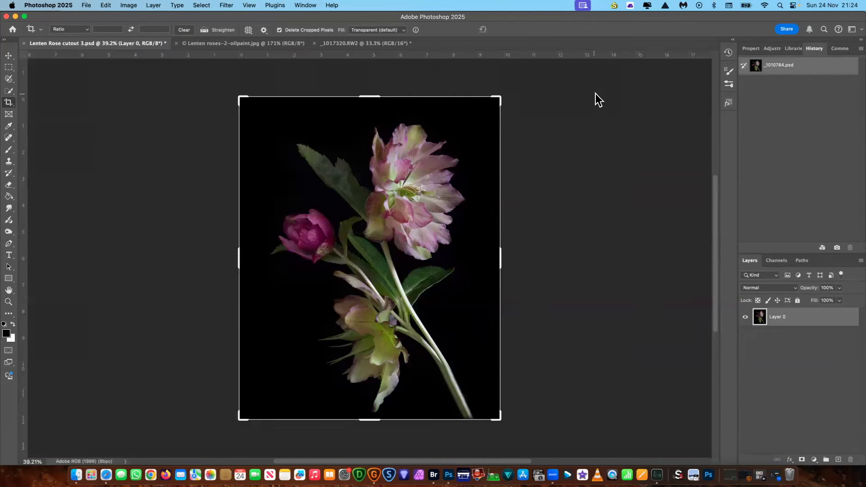
mouse_move(658, 83)
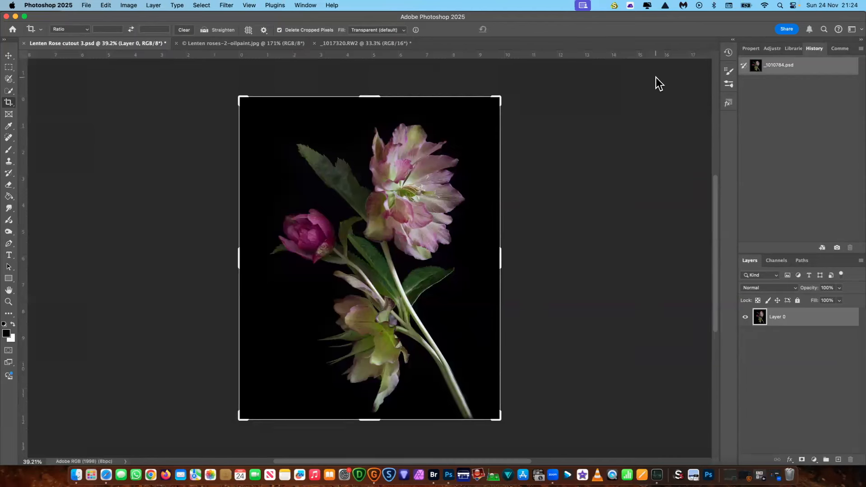
mouse_move(656, 83)
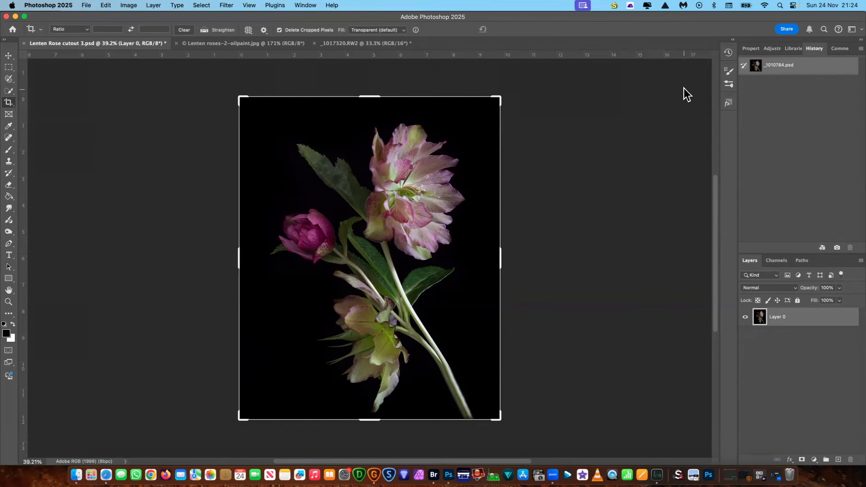
mouse_move(666, 95)
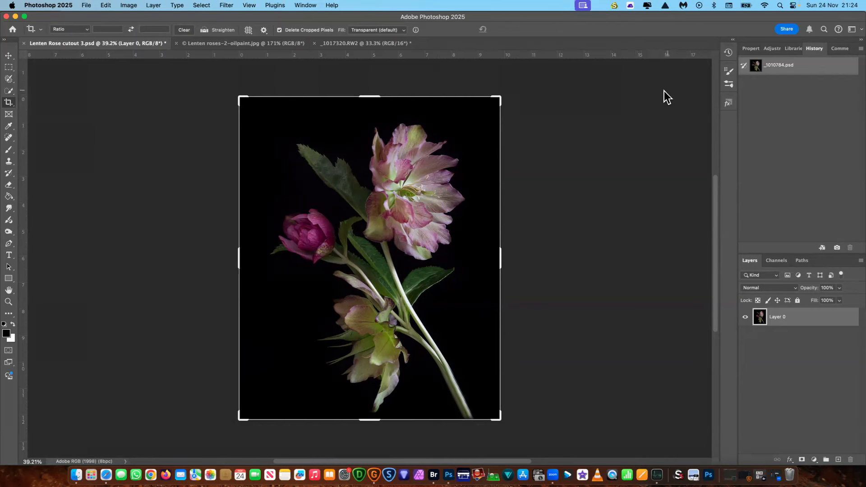
mouse_move(664, 87)
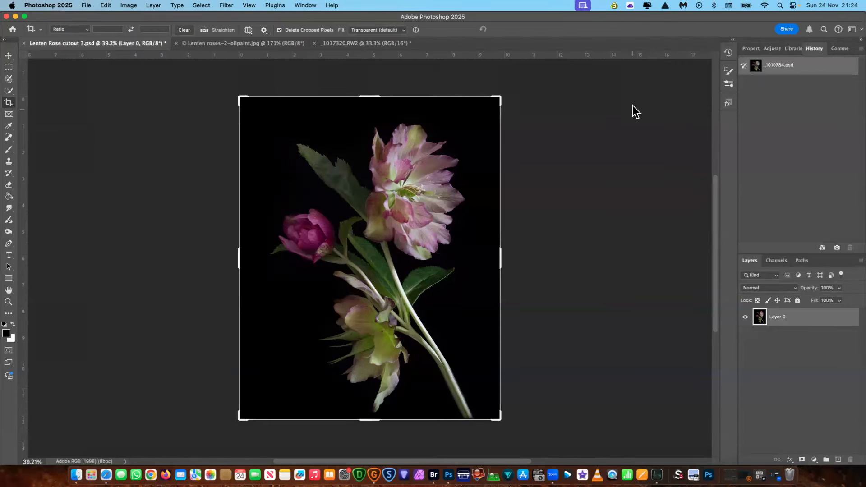
mouse_move(216, 47)
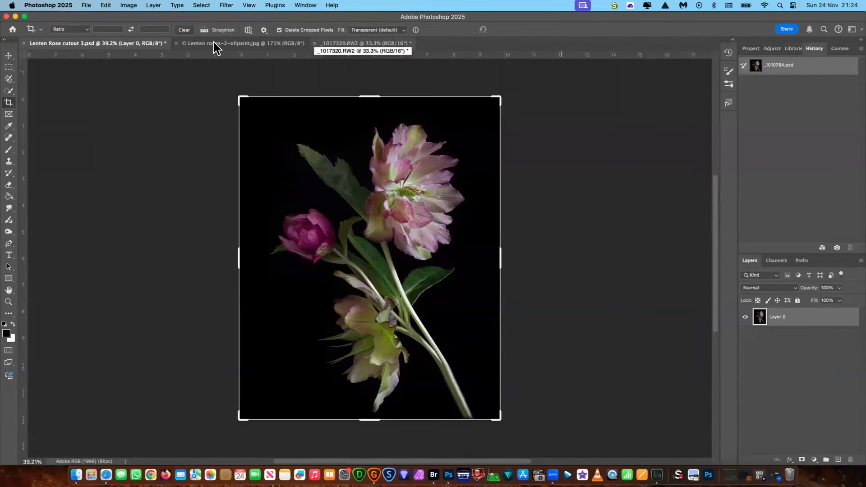
Run Select > Subject on the oil-paint Lenten roses image to select the blooms, stems and leaves.
left_click(242, 44)
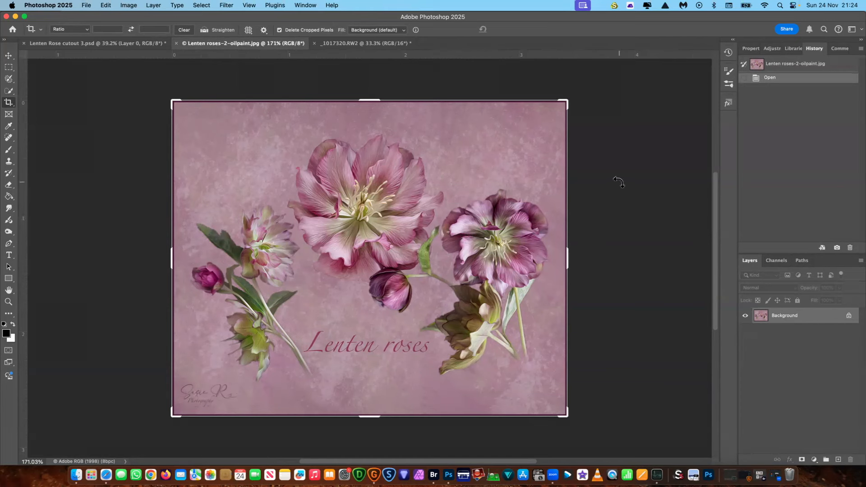
mouse_move(78, 47)
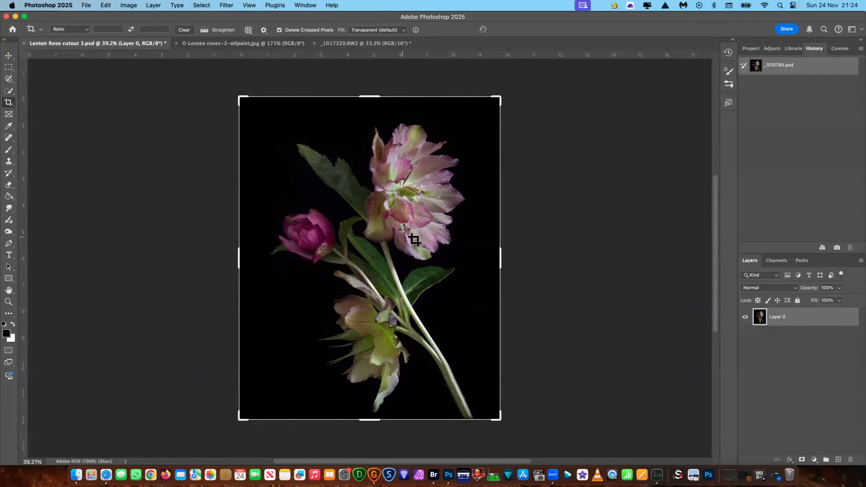
mouse_move(448, 130)
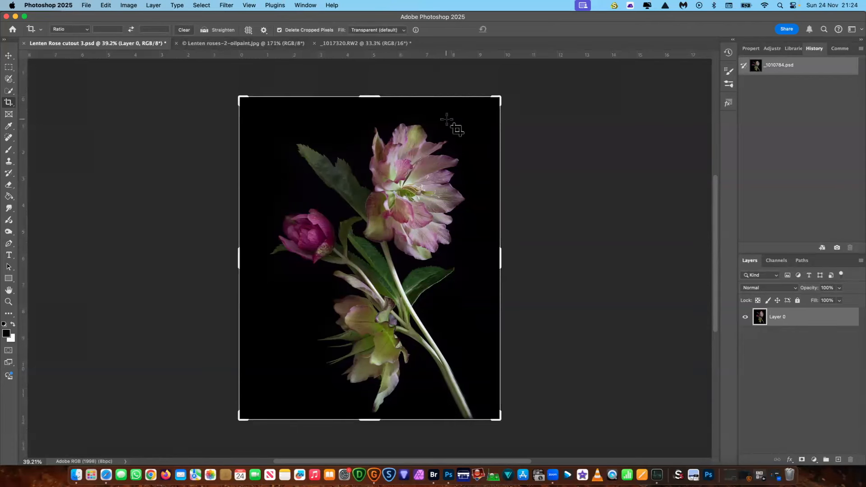
mouse_move(286, 134)
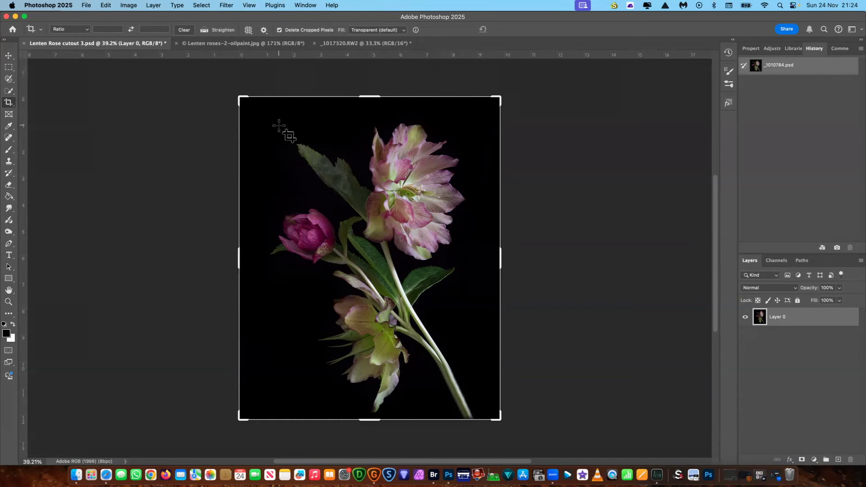
mouse_move(284, 128)
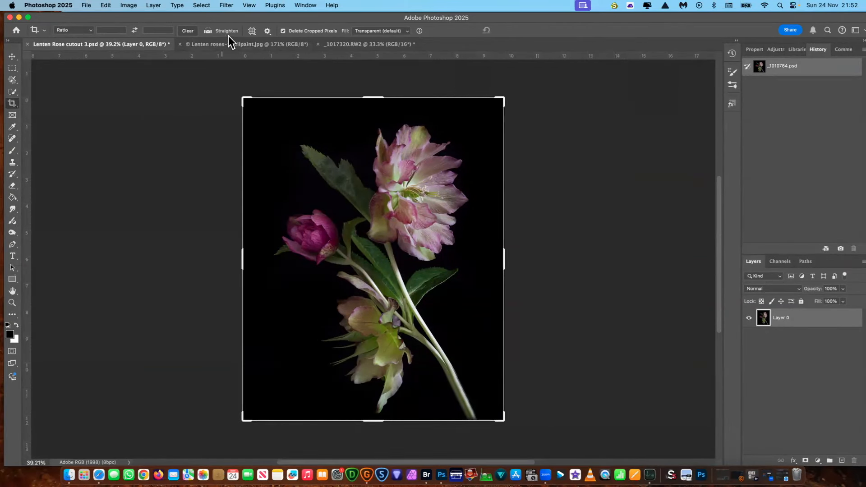
left_click(202, 5)
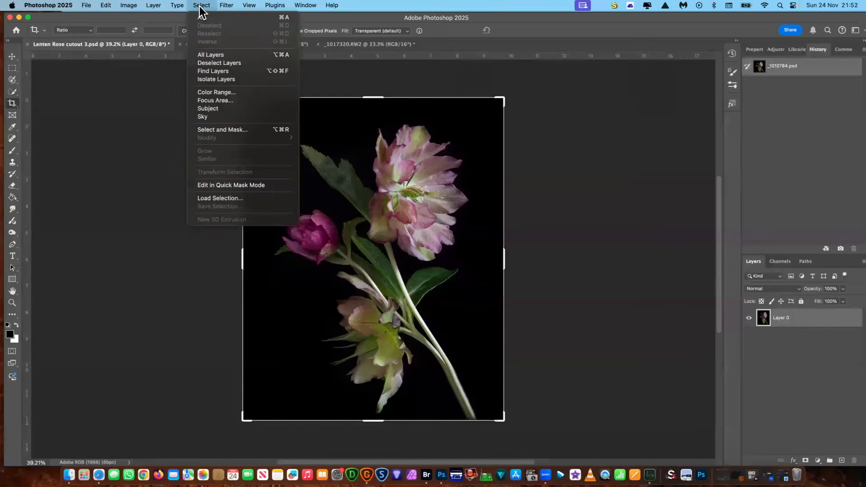
mouse_move(214, 112)
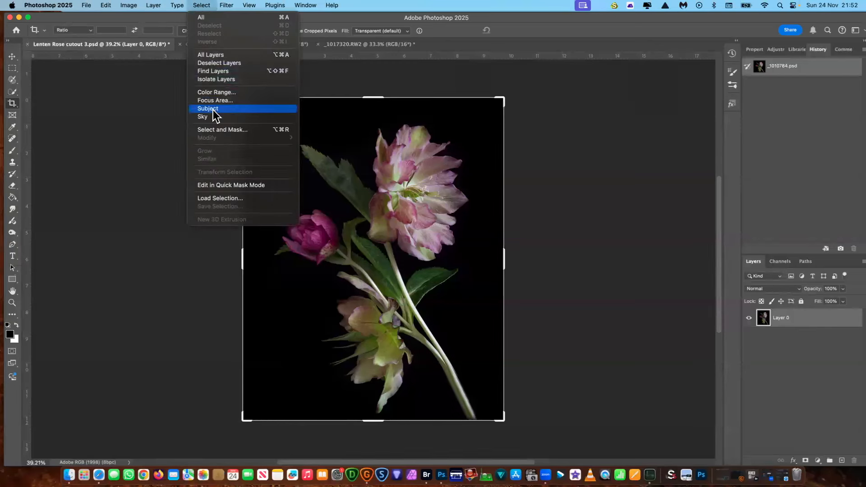
left_click(208, 108)
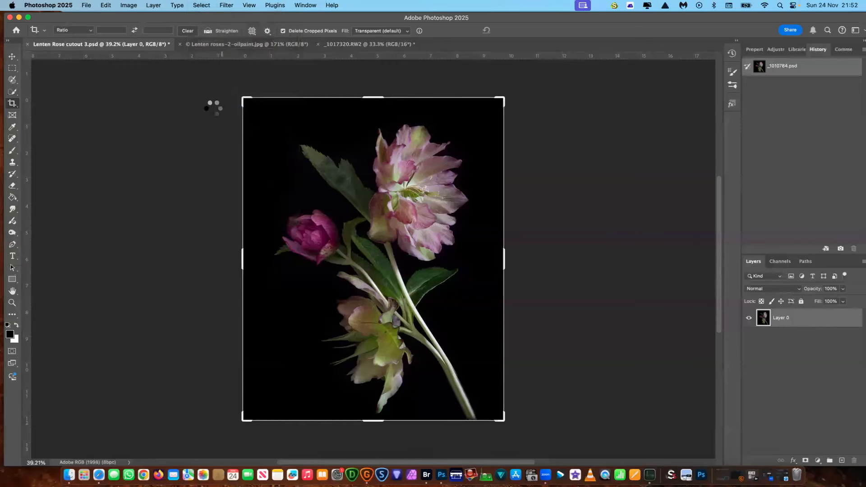
left_click(783, 80)
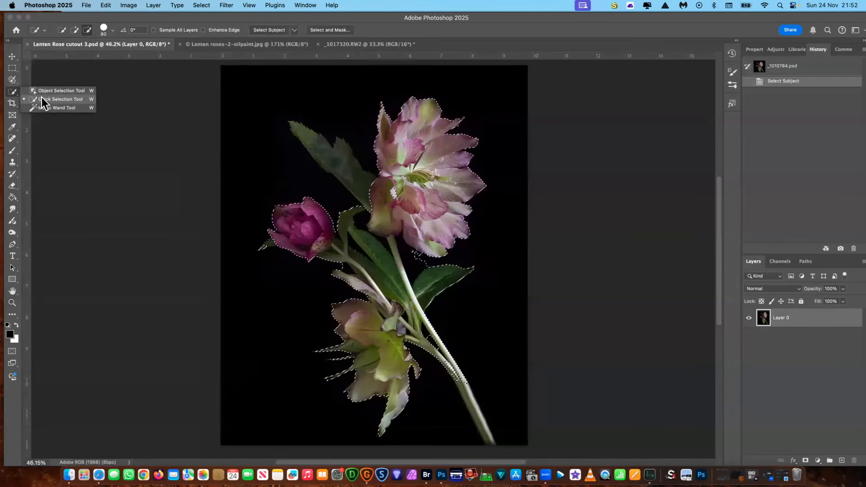
Add missed flower and petal areas to the selection with the Quick Selection brush.
left_click(62, 99)
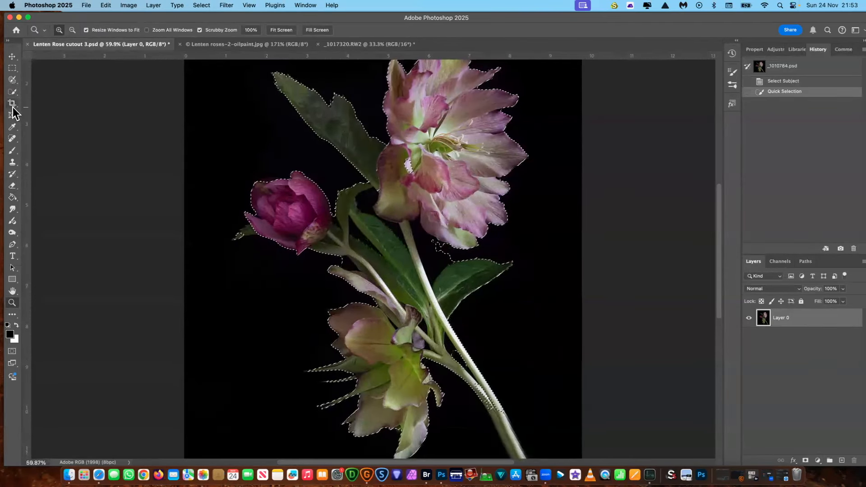
left_click(12, 92)
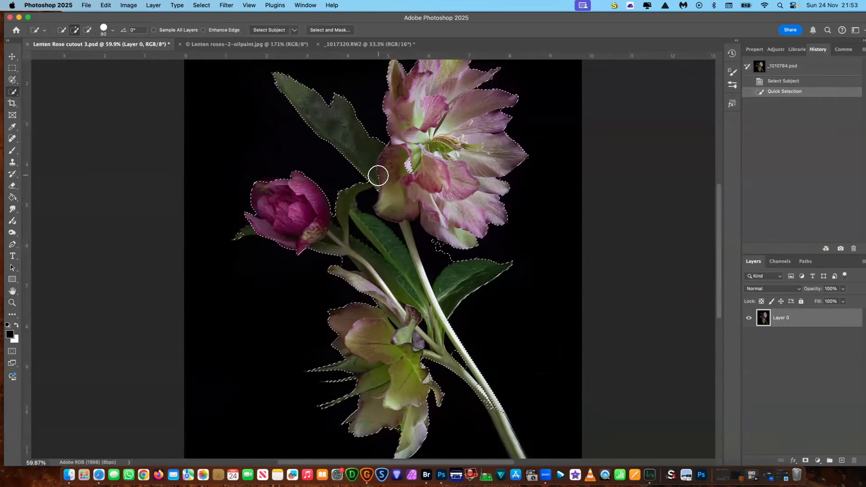
left_click_drag(378, 176, 419, 201)
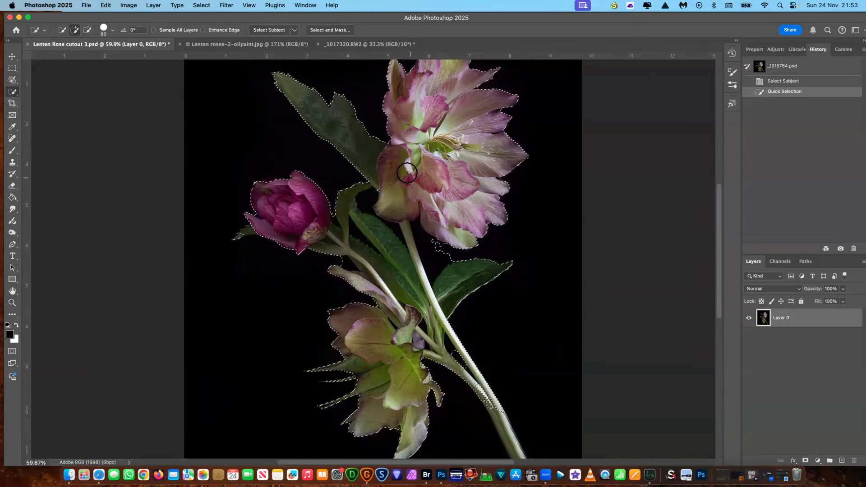
left_click(407, 172)
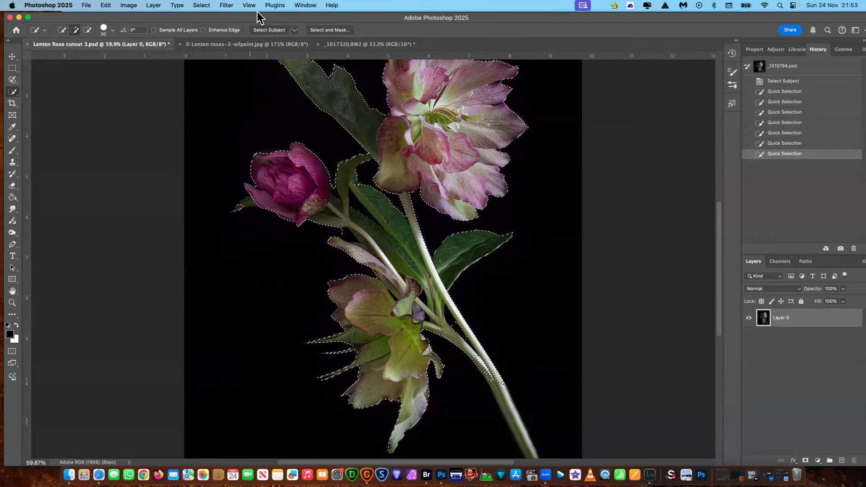
Switch Select Subject to Cloud (Detailed results) and extend the selection over the leaf near the bud and lower stem.
left_click(294, 29)
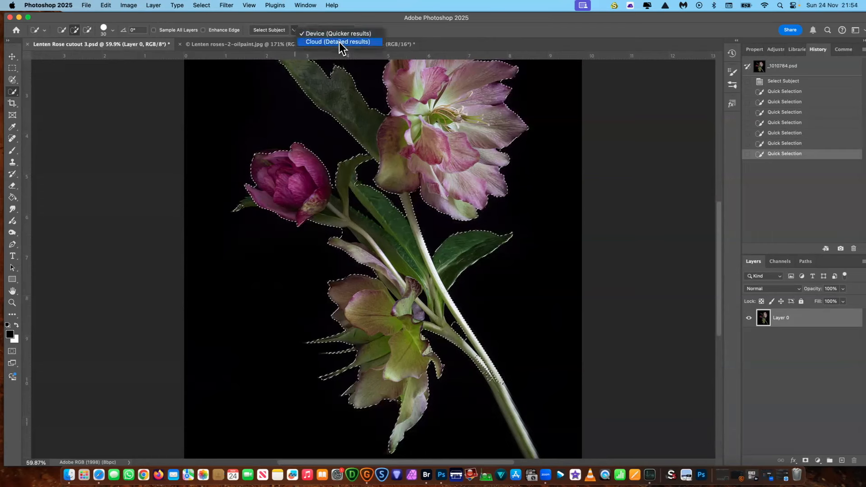
left_click(337, 41)
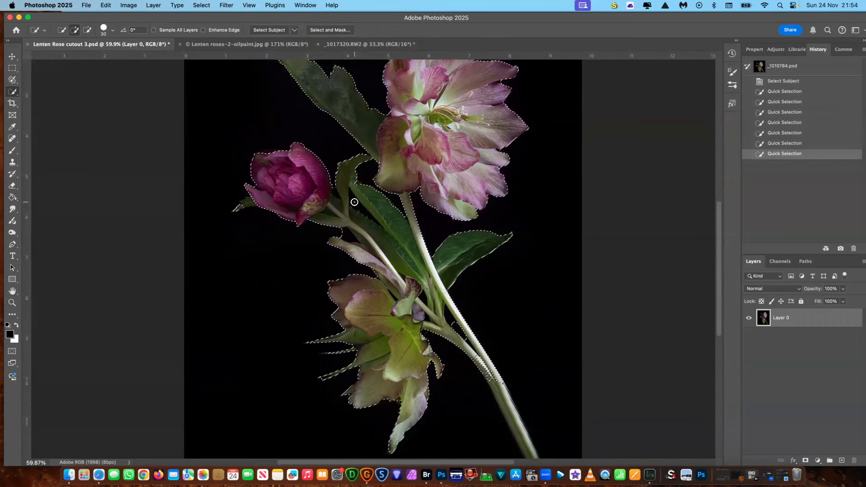
left_click_drag(353, 202, 345, 191)
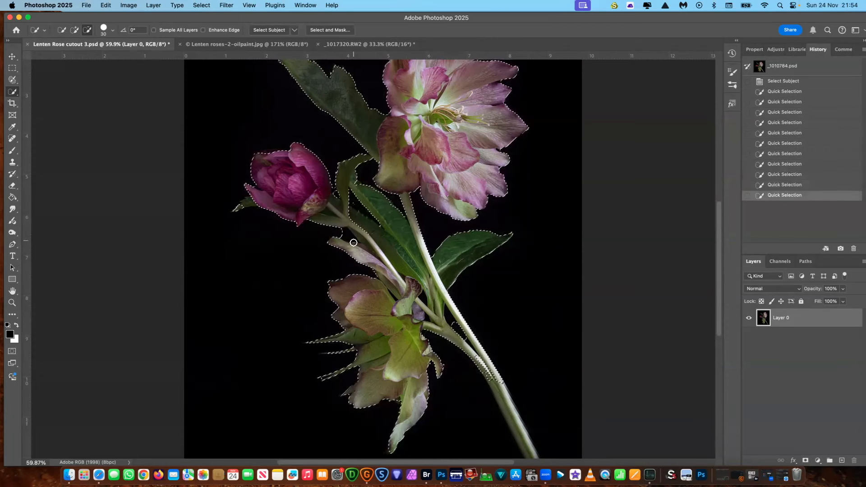
left_click_drag(353, 243, 417, 276)
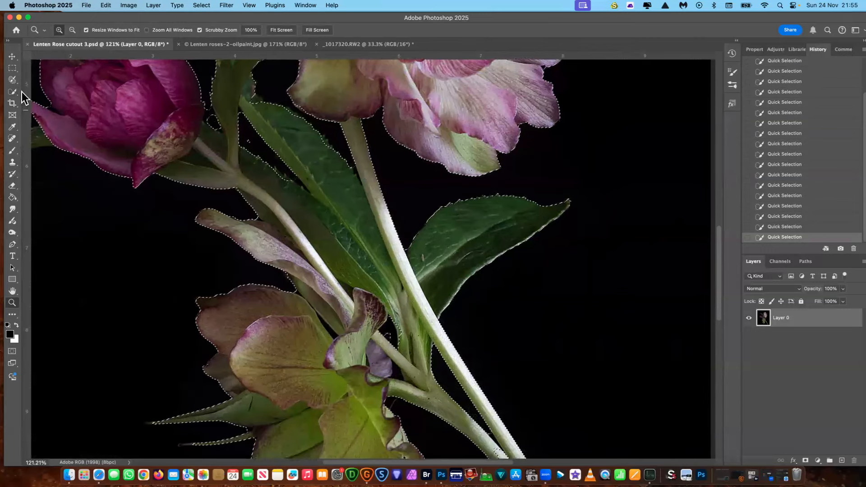
Continue Quick Selection over the plant, then zoom out to view the whole hellebore.
left_click(12, 91)
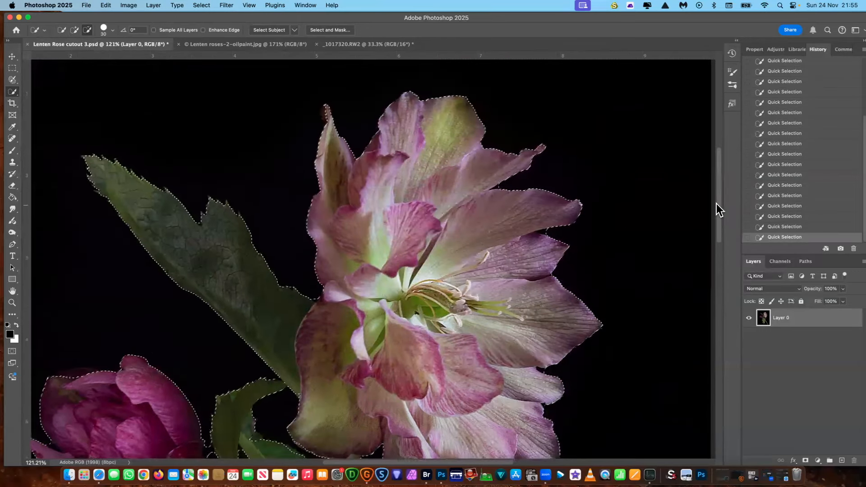
scroll("down", 3)
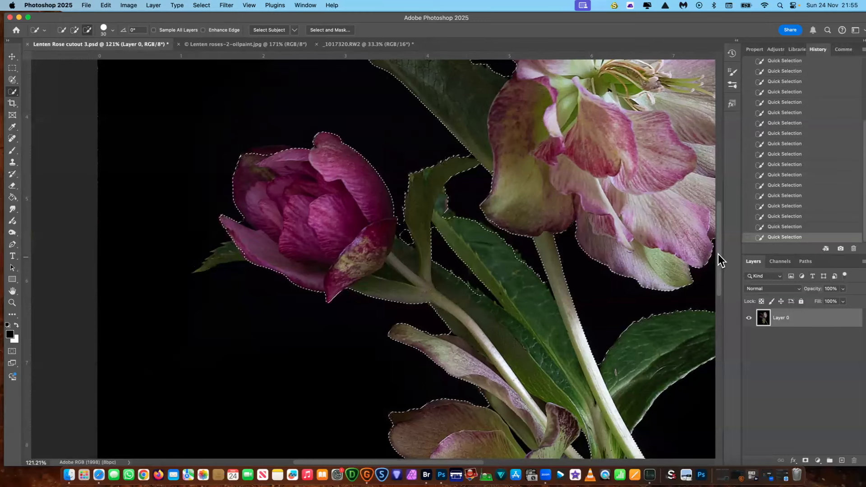
scroll("down", 3)
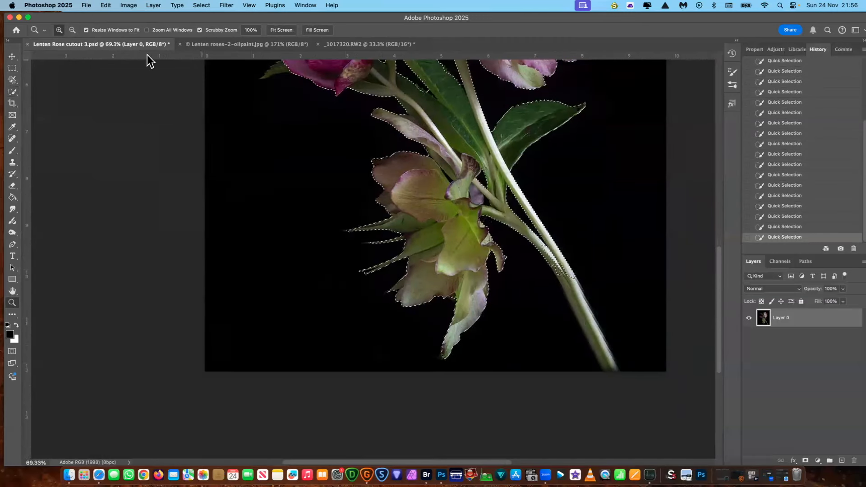
left_click(12, 79)
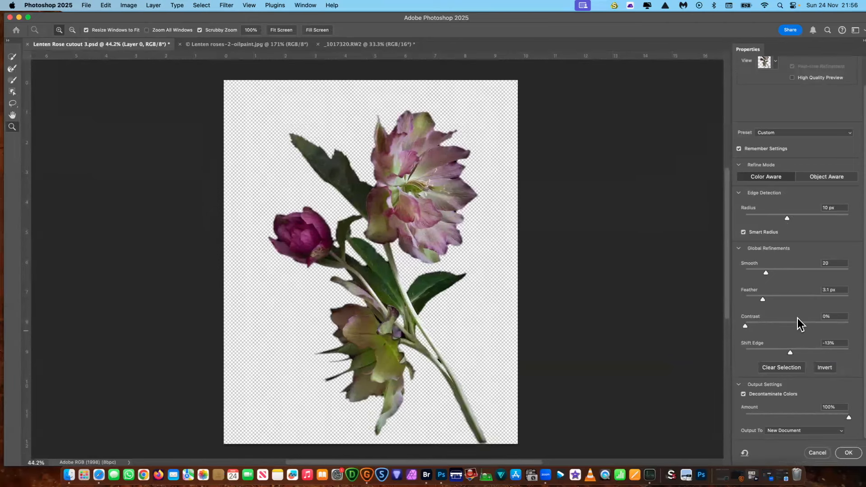
mouse_move(784, 198)
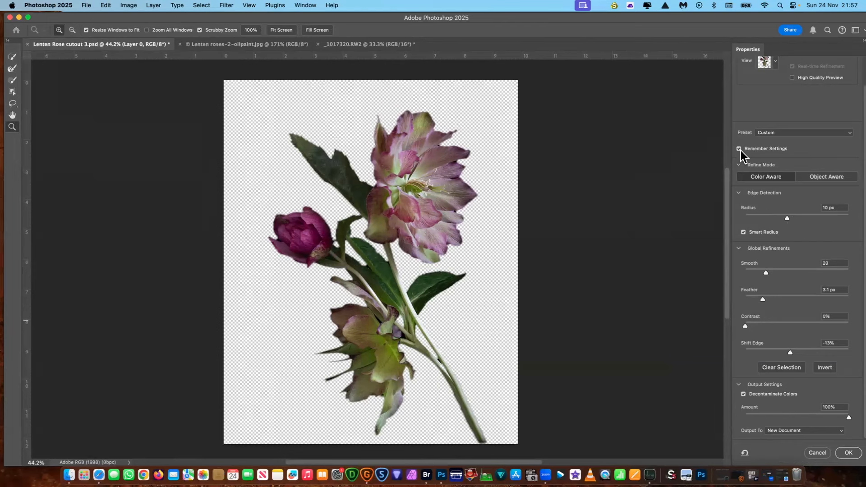
mouse_move(786, 217)
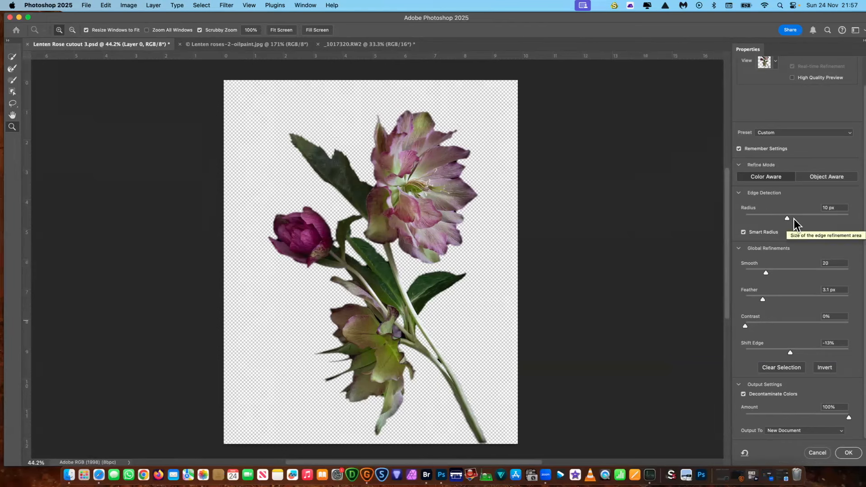
mouse_move(848, 306)
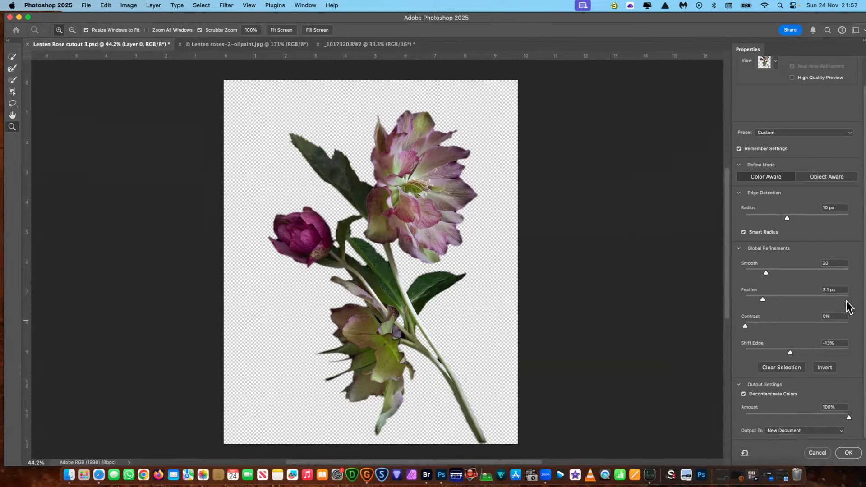
mouse_move(805, 366)
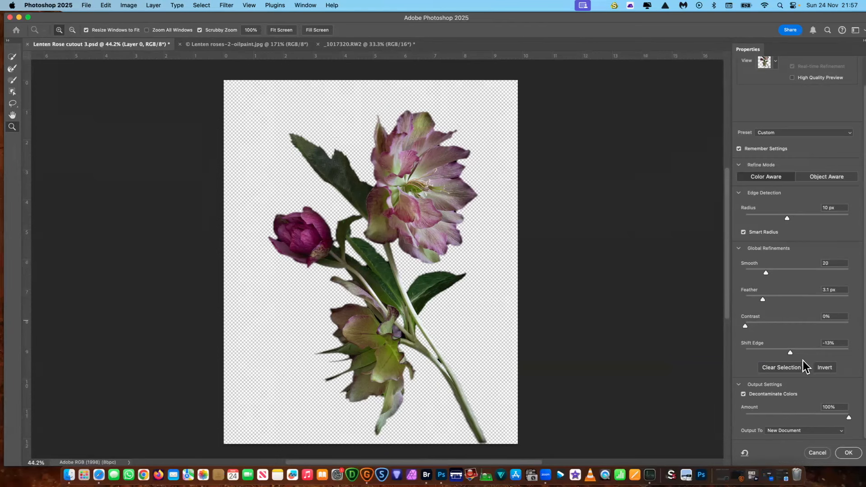
mouse_move(790, 356)
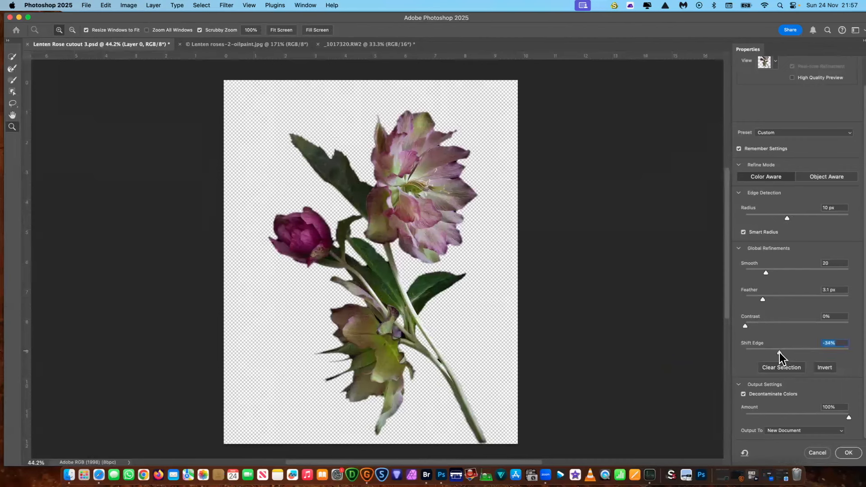
Set Select and Mask's Shift Edge to +20% so the cutout edge moves outward.
left_click_drag(780, 357, 789, 357)
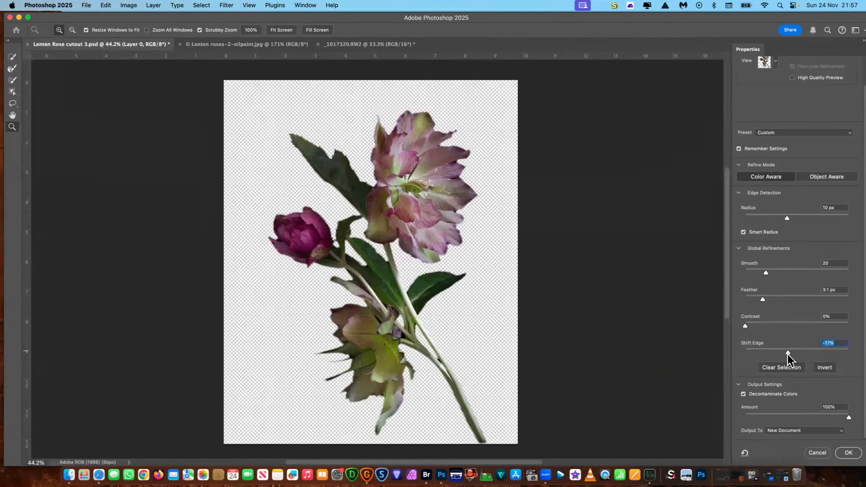
left_click_drag(788, 351, 784, 351)
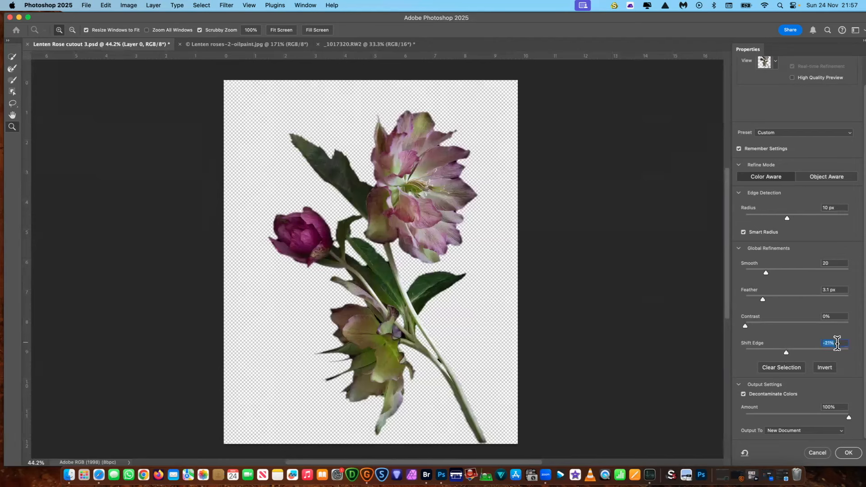
type("20")
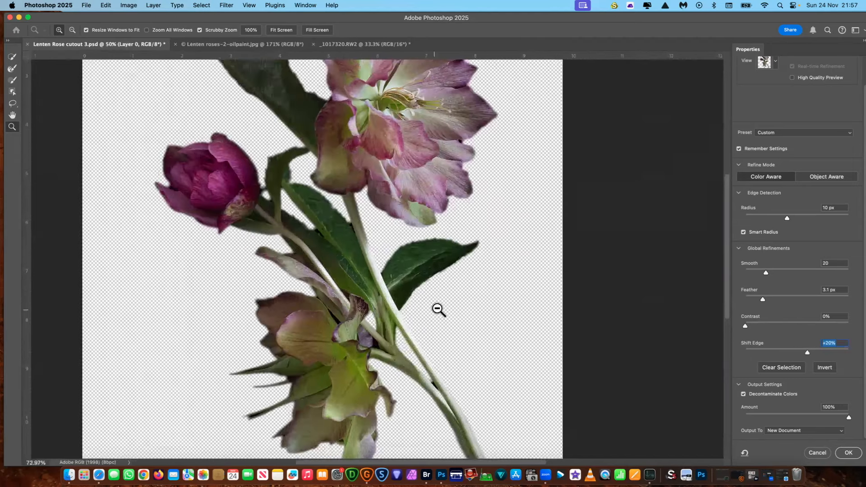
left_click(438, 310)
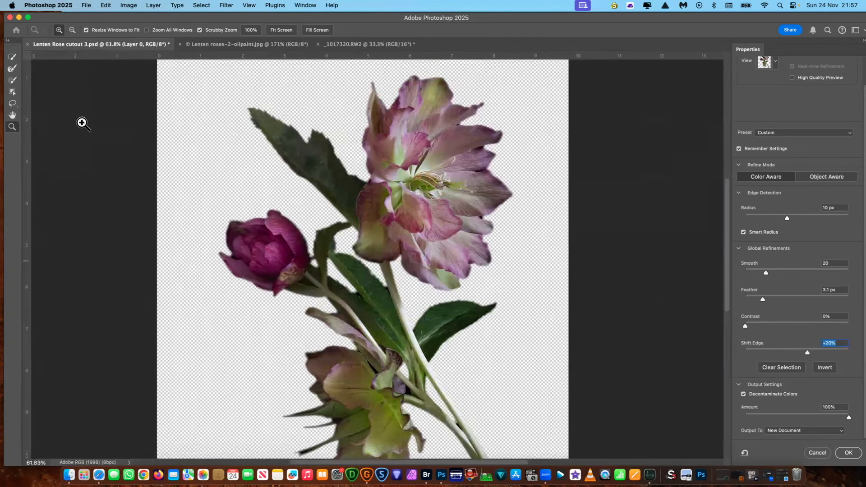
Work the Refine Edge Brush along the lower stem and leaf edges of the cutout.
left_click(12, 69)
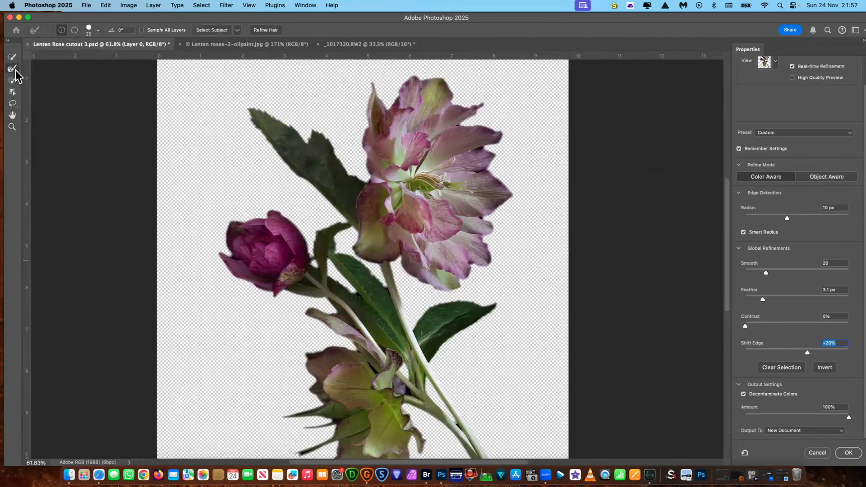
mouse_move(12, 68)
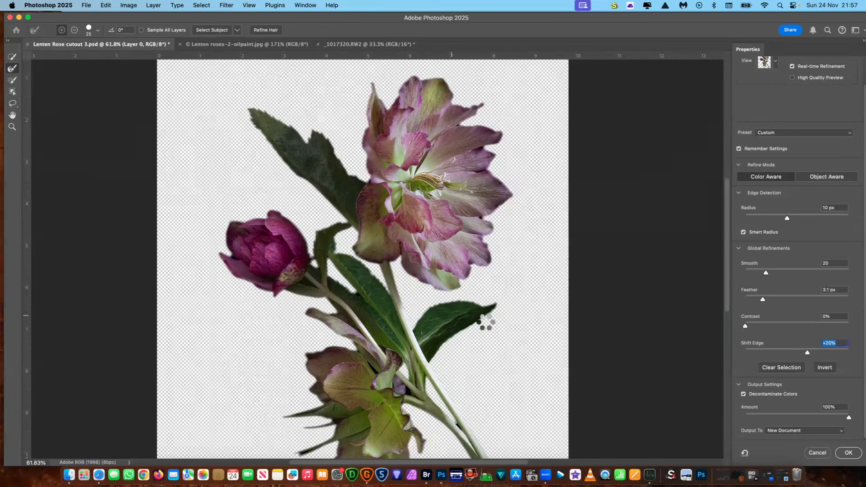
mouse_move(507, 290)
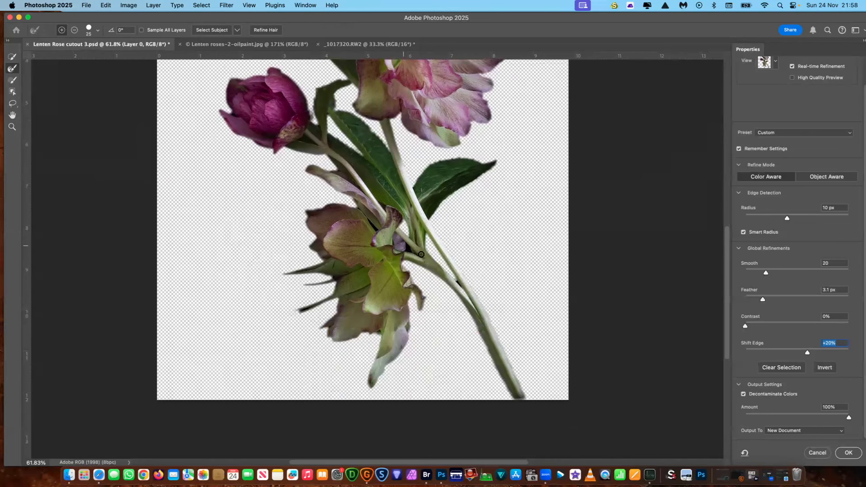
left_click_drag(422, 254, 388, 247)
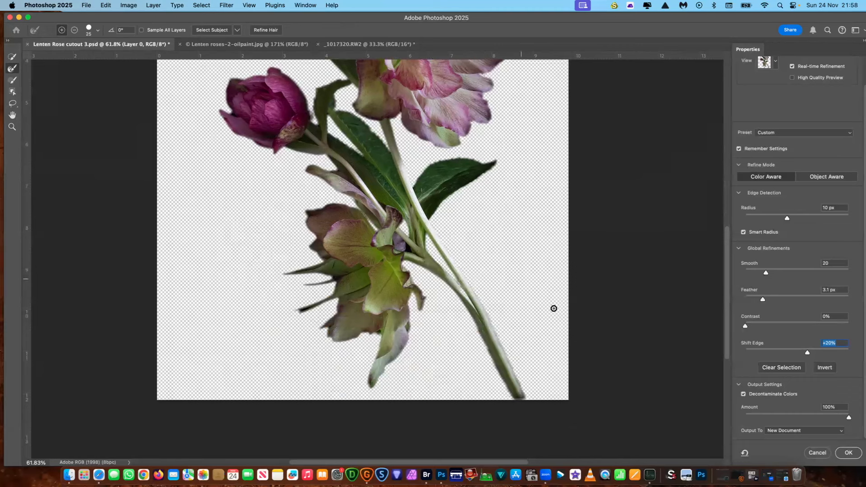
mouse_move(469, 345)
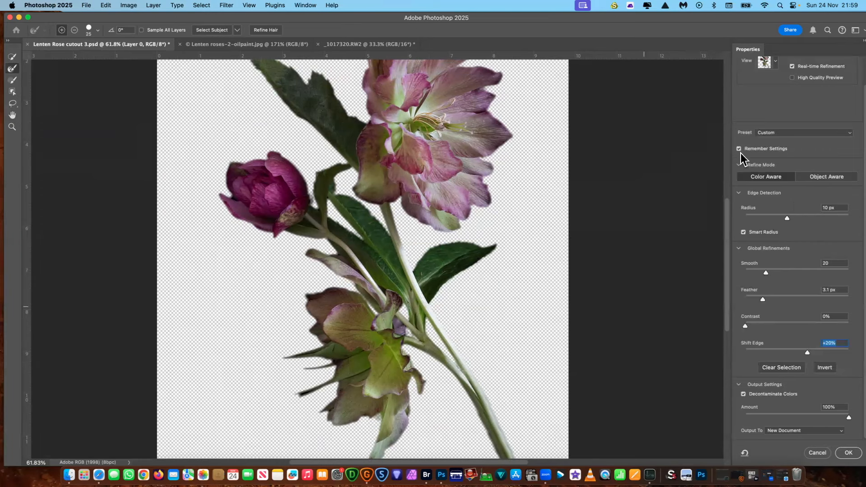
mouse_move(815, 286)
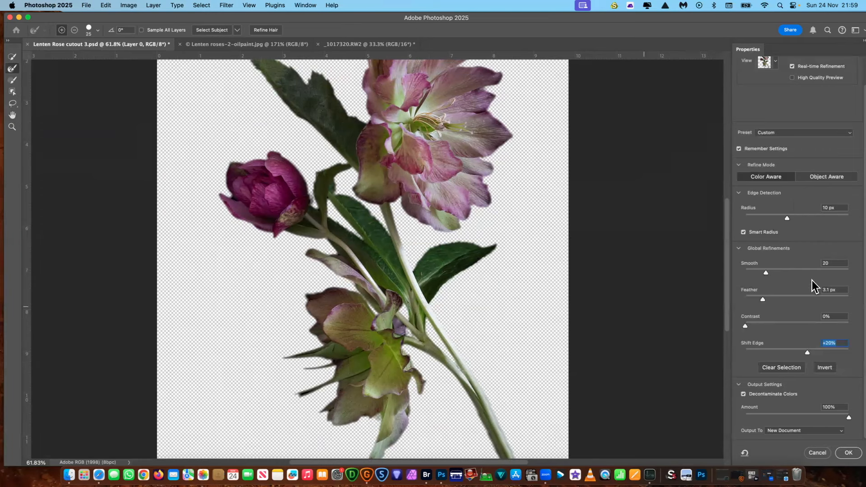
mouse_move(844, 288)
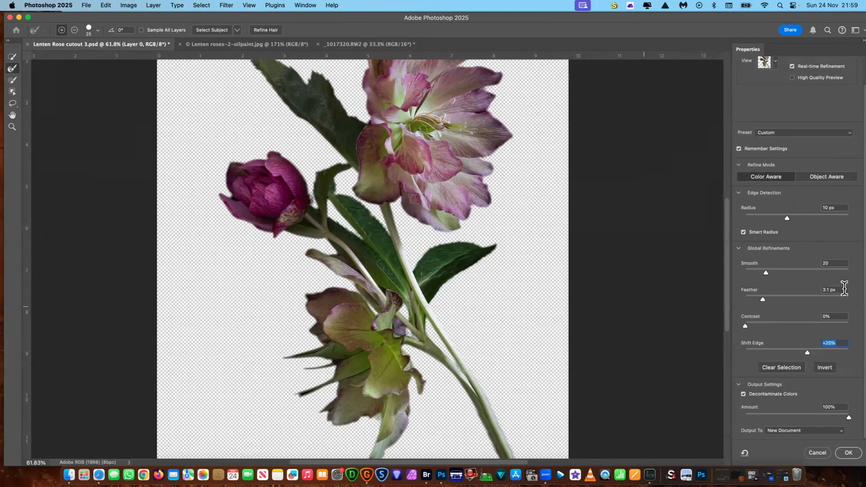
mouse_move(840, 393)
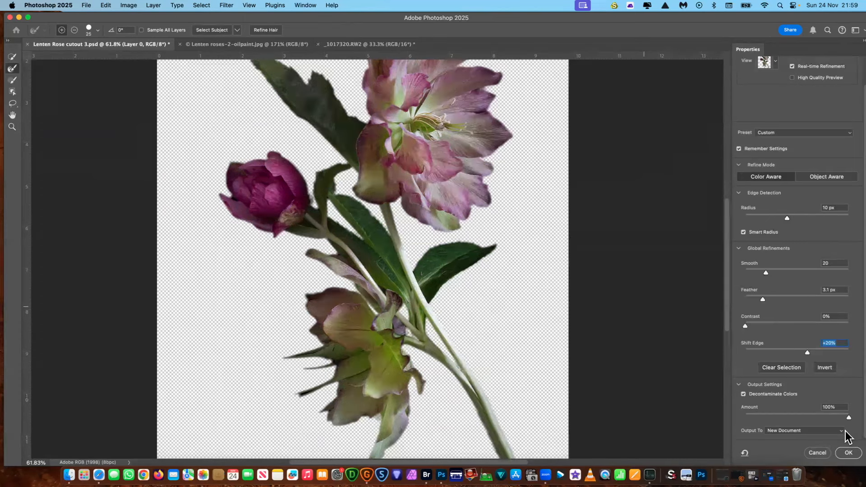
Output the refined selection to a new layer and apply Select and Mask.
left_click(800, 430)
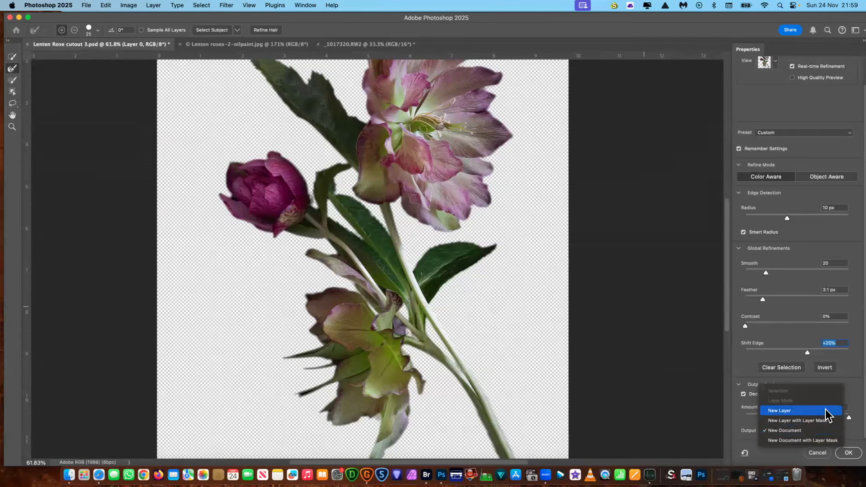
left_click(780, 411)
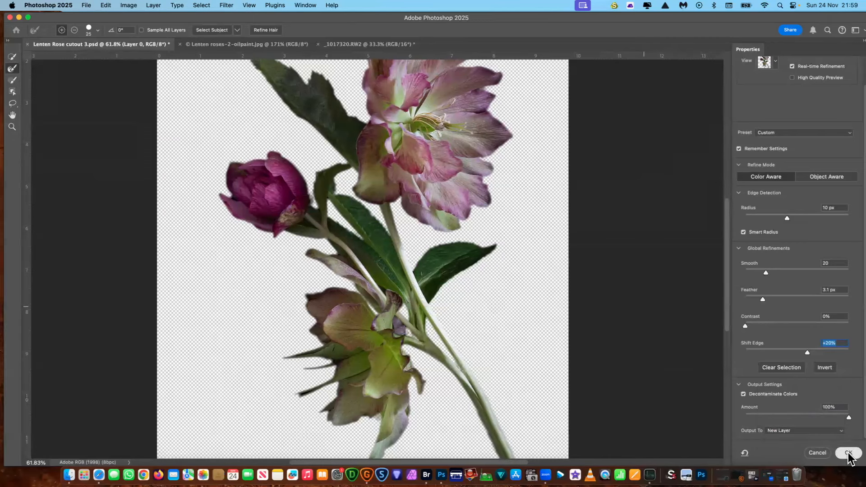
left_click(844, 453)
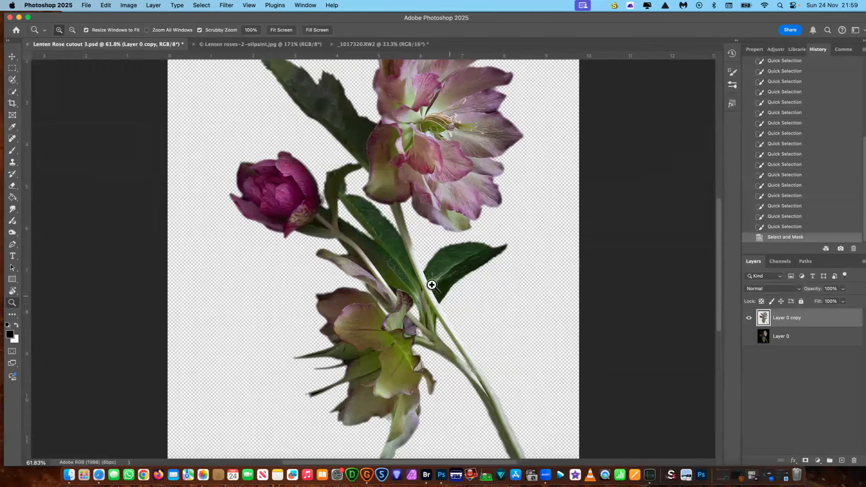
mouse_move(479, 262)
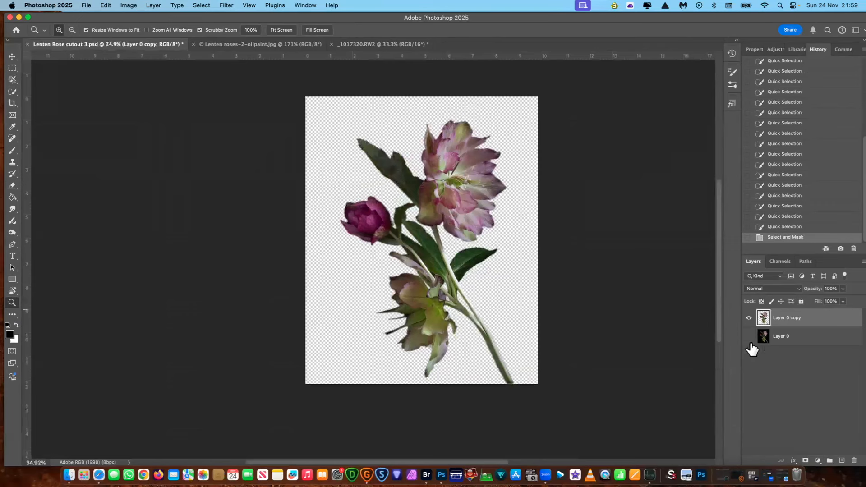
Select the original Layer 0 and delete it, leaving only the cutout layer.
left_click(782, 336)
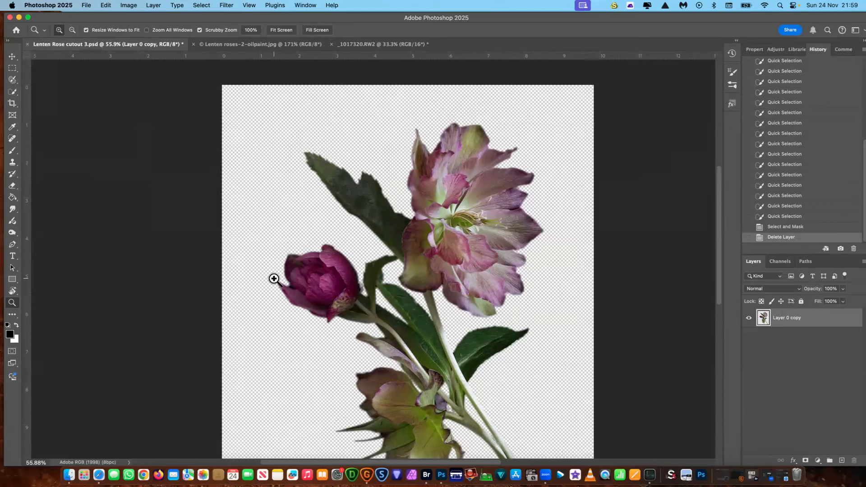
mouse_move(333, 179)
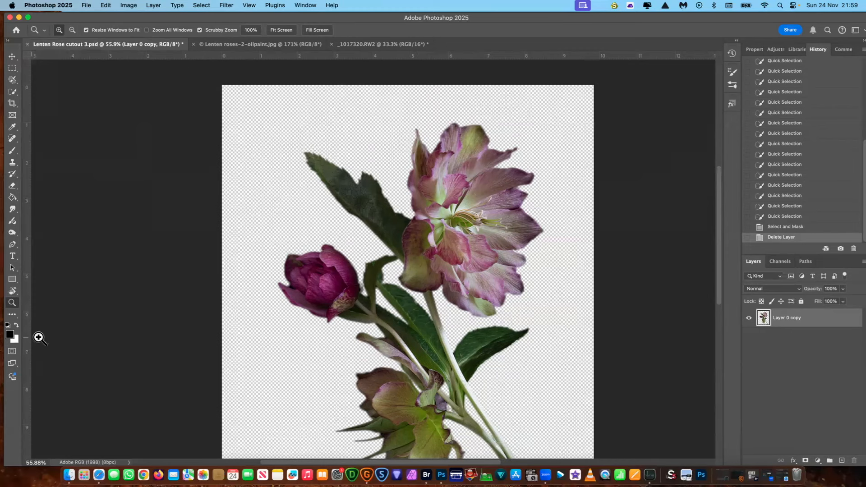
mouse_move(657, 346)
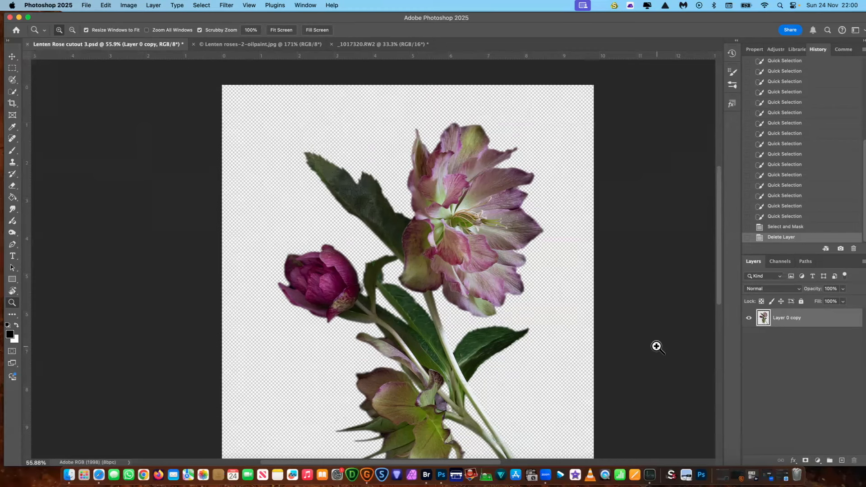
mouse_move(12, 268)
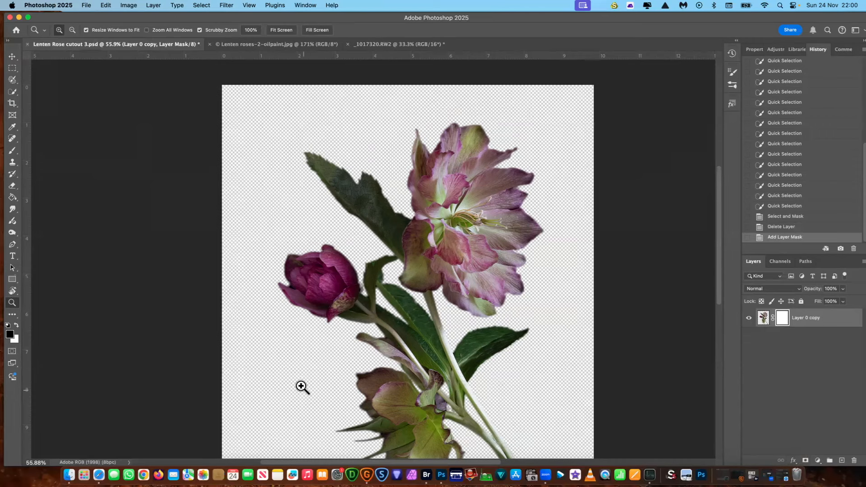
mouse_move(106, 353)
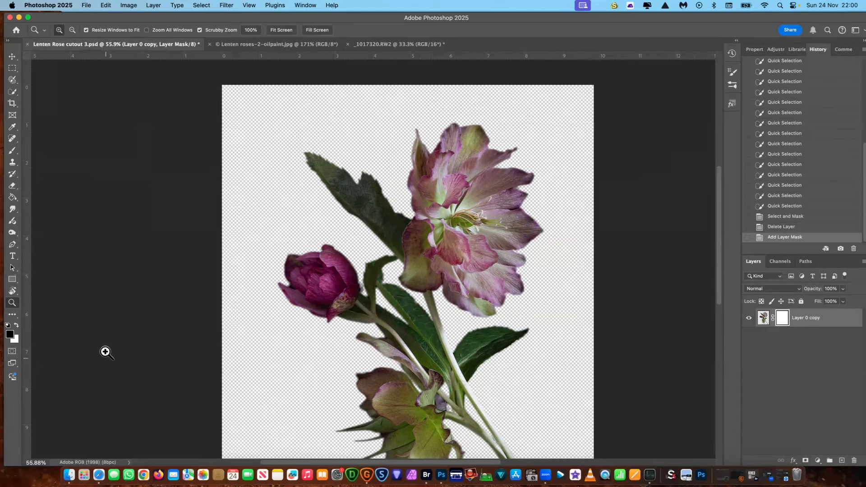
mouse_move(18, 347)
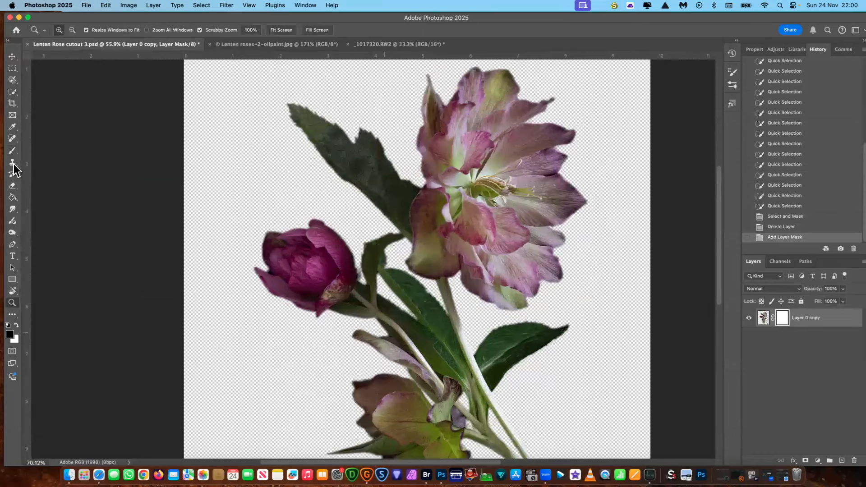
Paint with the Brush Tool on the layer mask around the dark pink bud's edges.
left_click(12, 161)
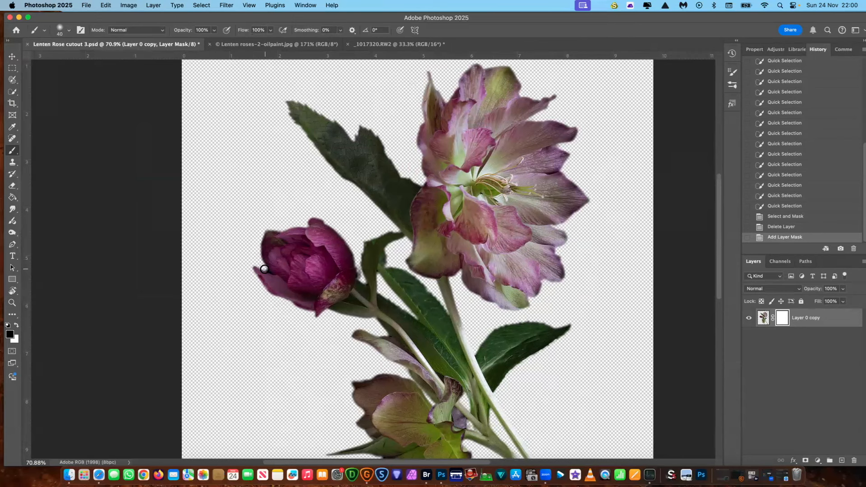
mouse_move(270, 272)
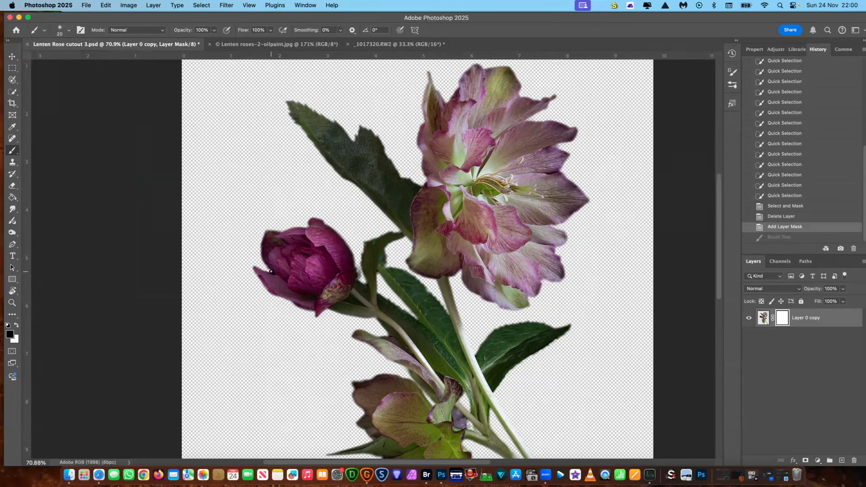
mouse_move(270, 270)
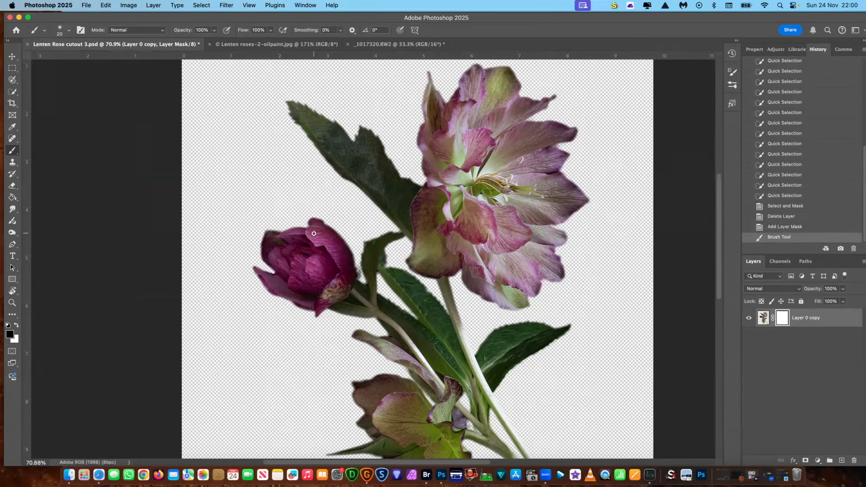
mouse_move(366, 236)
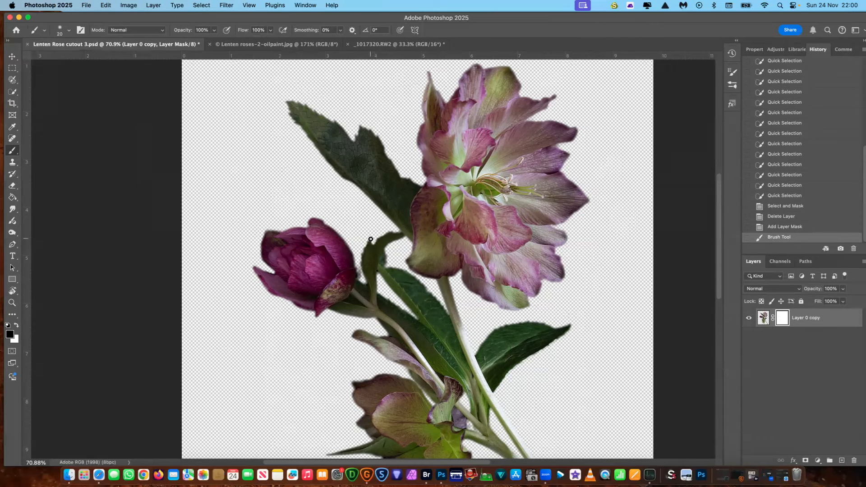
mouse_move(394, 228)
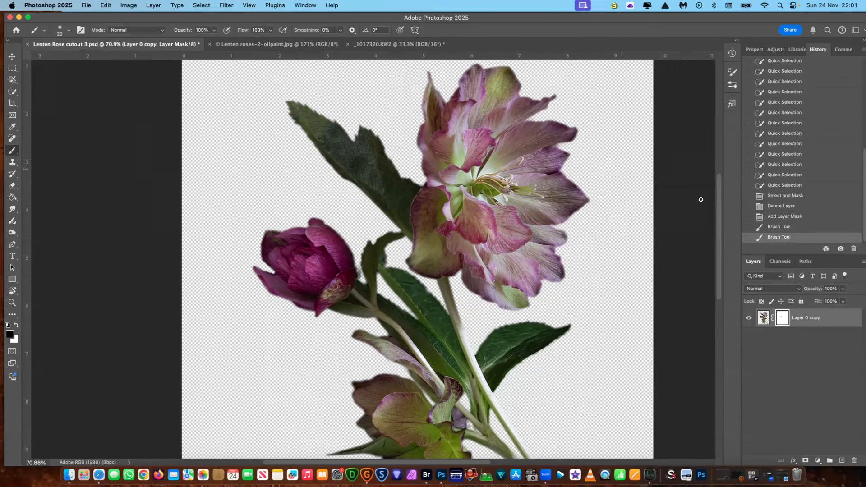
scroll("down", 3)
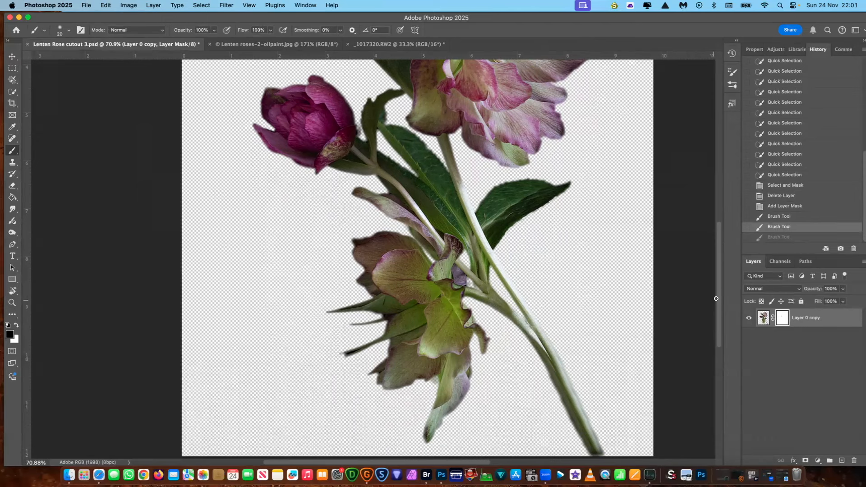
Paint mask strokes down the long lower stem to clean its edges.
scroll("down", 3)
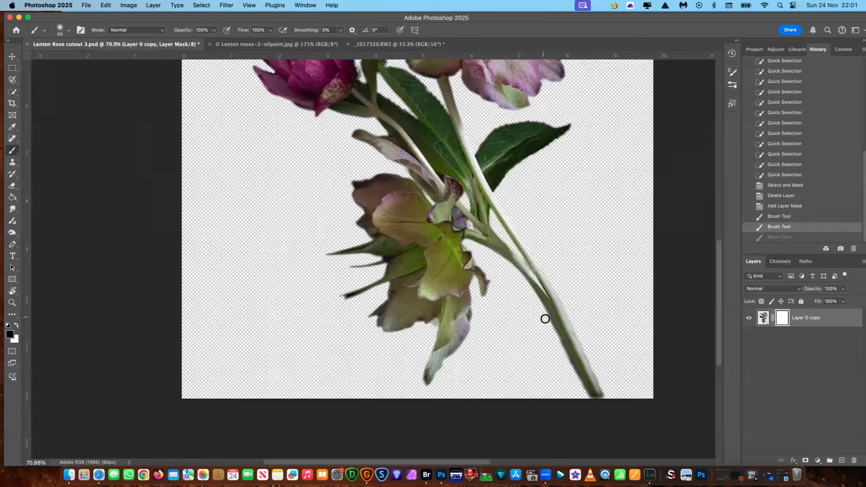
mouse_move(552, 330)
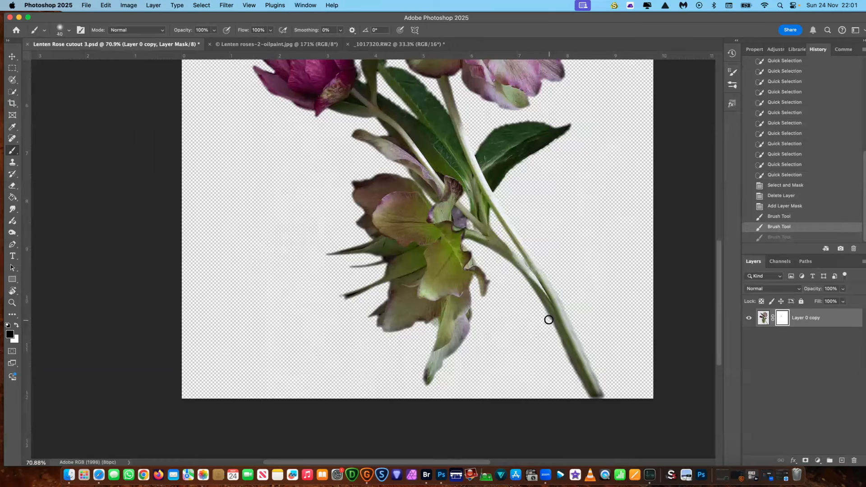
left_click_drag(549, 319, 555, 335)
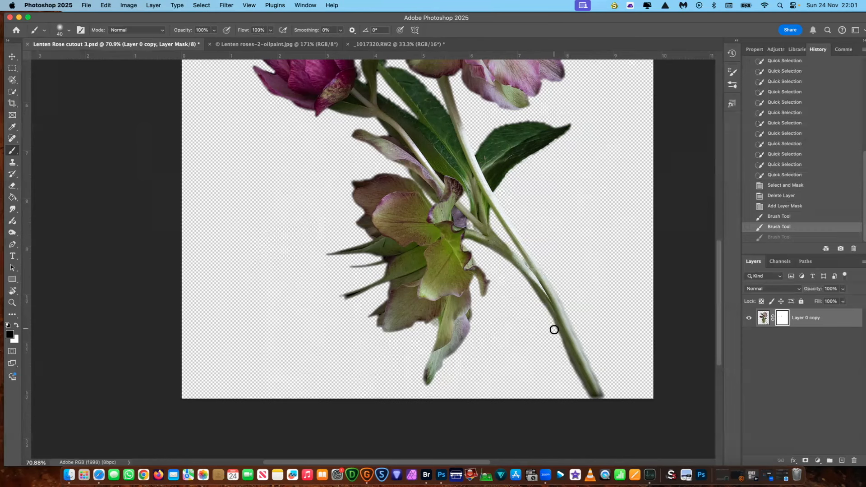
left_click_drag(554, 330, 570, 365)
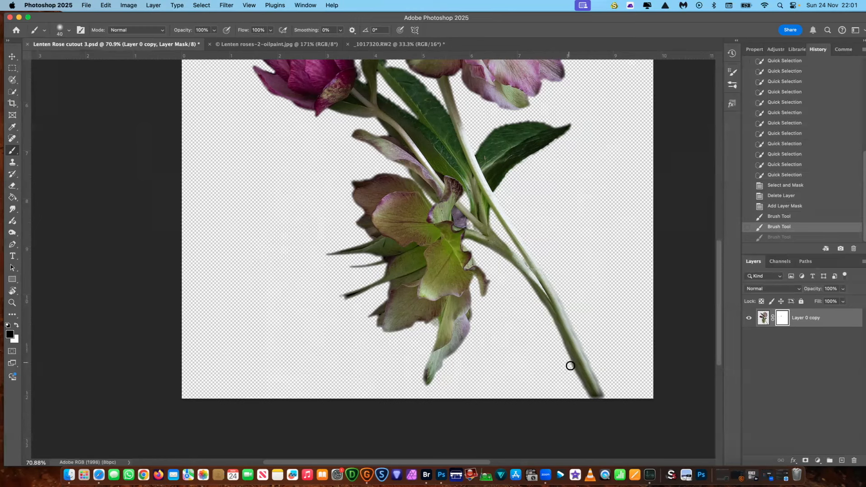
left_click_drag(570, 366, 560, 340)
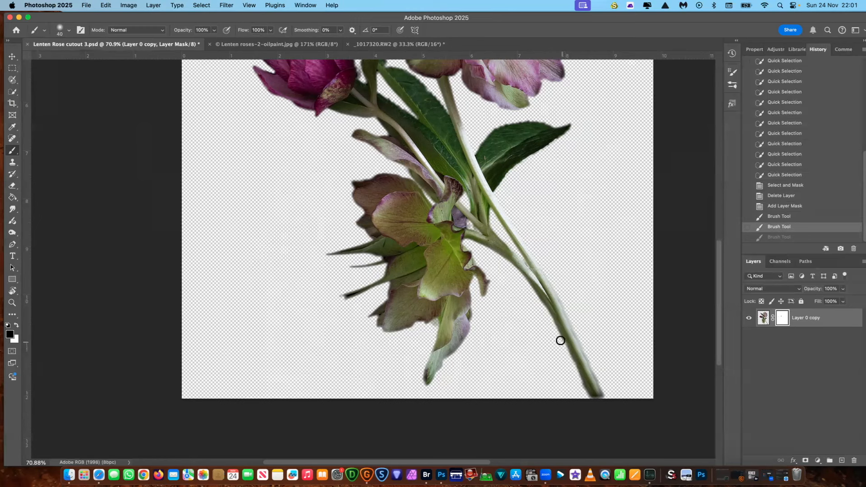
left_click_drag(561, 340, 587, 395)
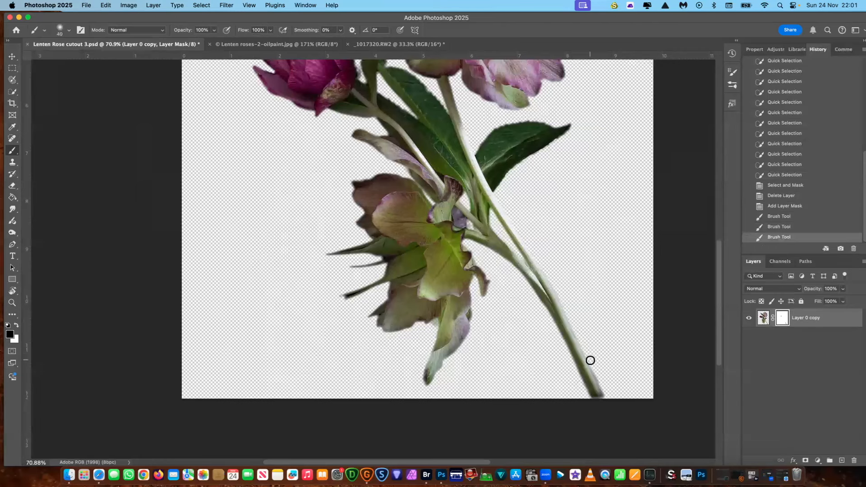
left_click_drag(590, 360, 599, 398)
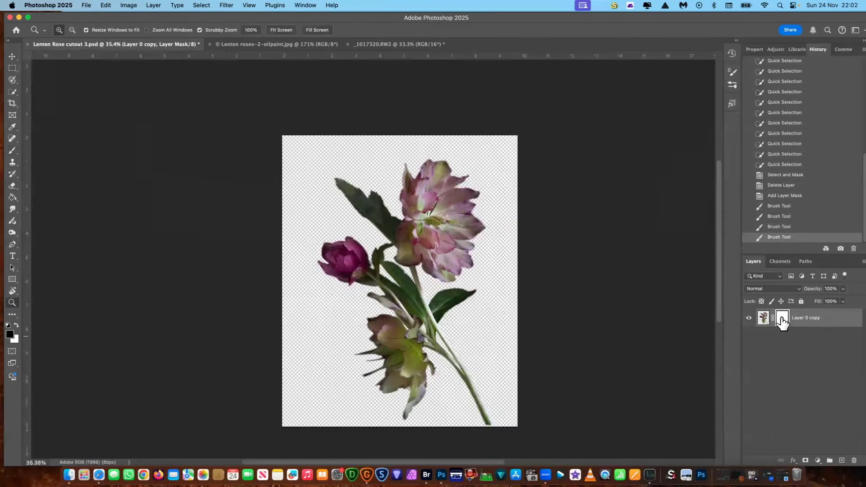
mouse_move(781, 319)
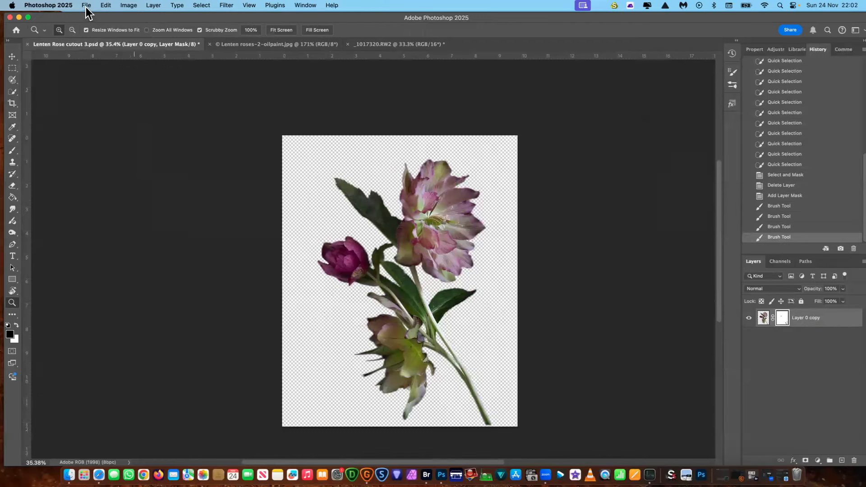
Save as 'Lenten Rose cutout.psd' on the Desktop, keeping maximum compatibility on.
left_click(87, 6)
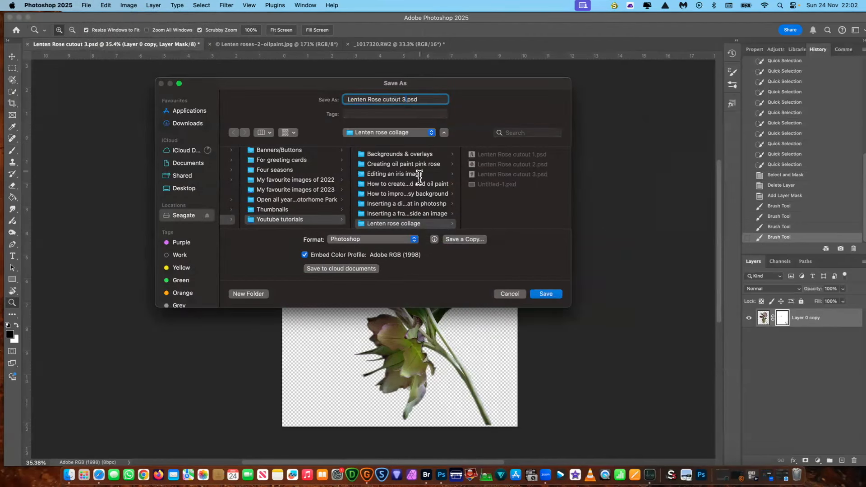
key("backspace")
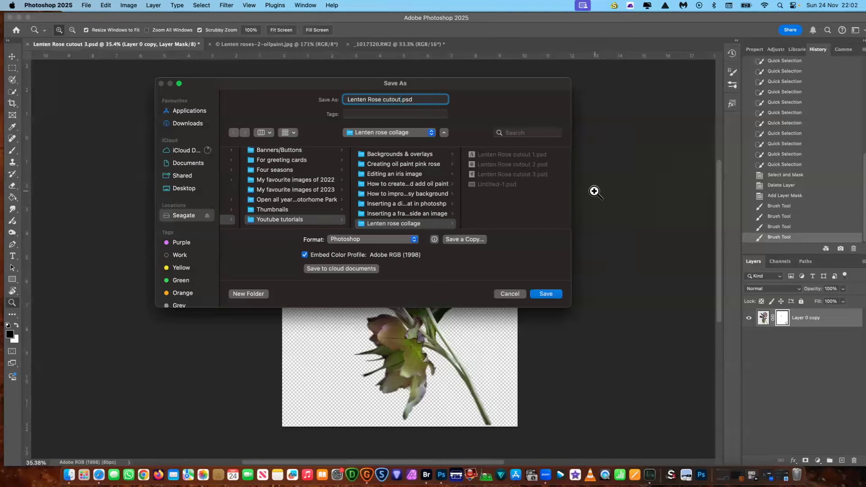
mouse_move(194, 200)
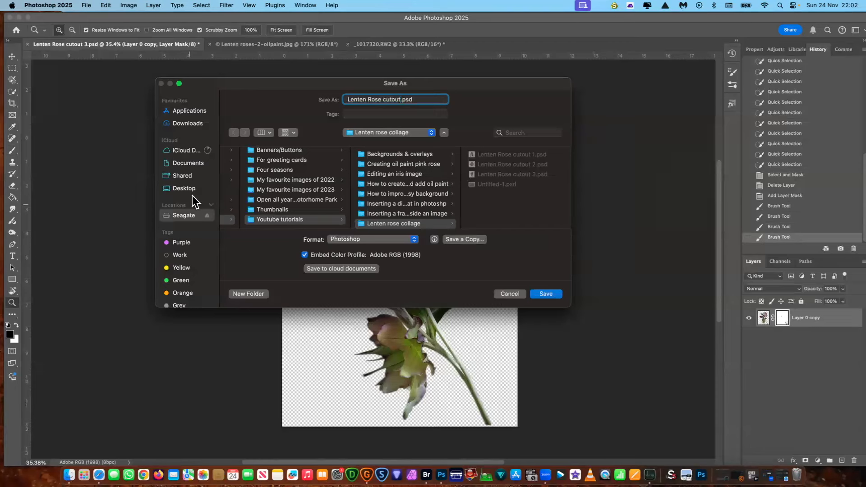
left_click(184, 188)
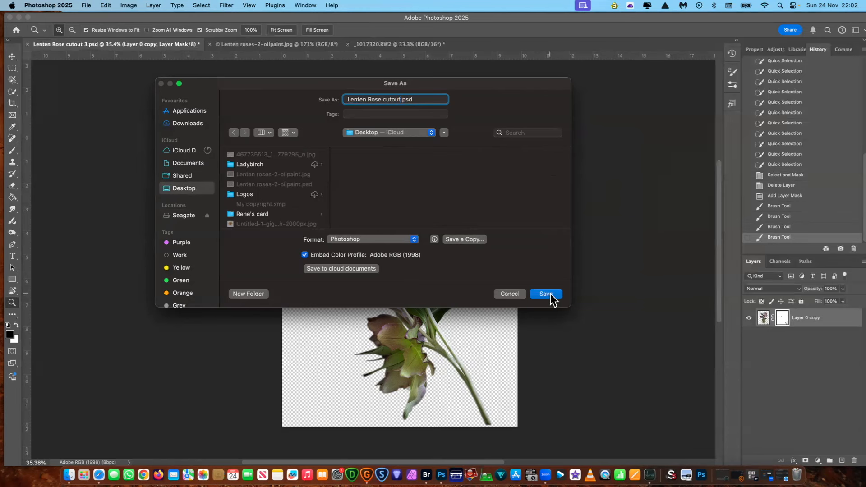
left_click(545, 293)
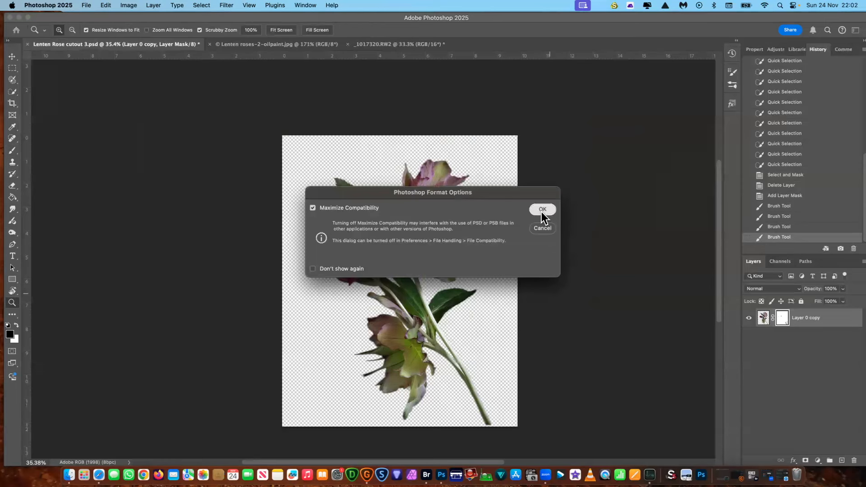
left_click(542, 209)
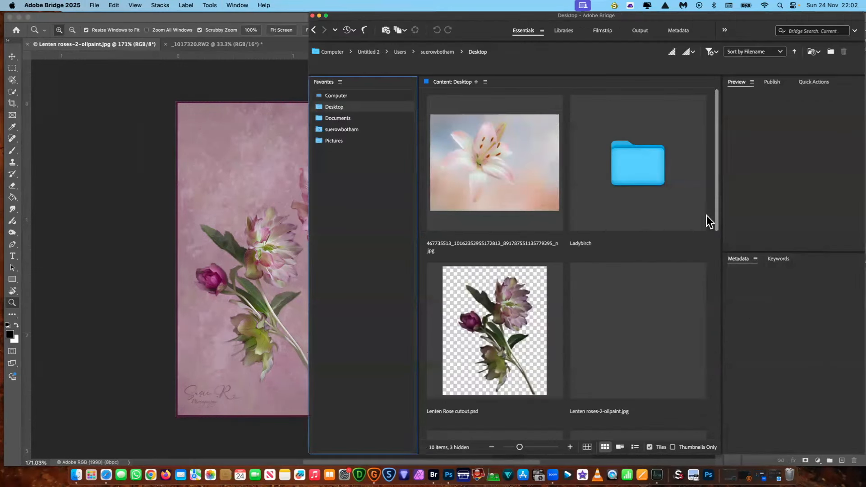
Reopen Lenten Rose cutout.psd from Bridge's Desktop folder via Open With > Adobe Photoshop 2025.
left_click(494, 276)
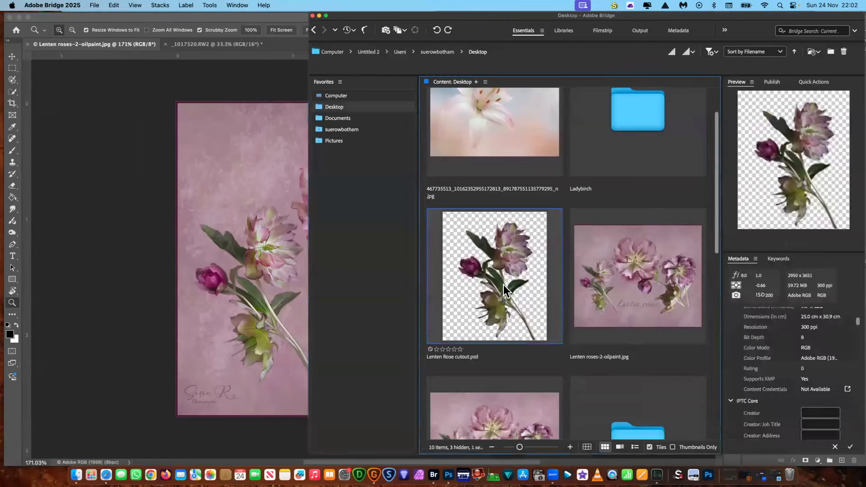
right_click(495, 277)
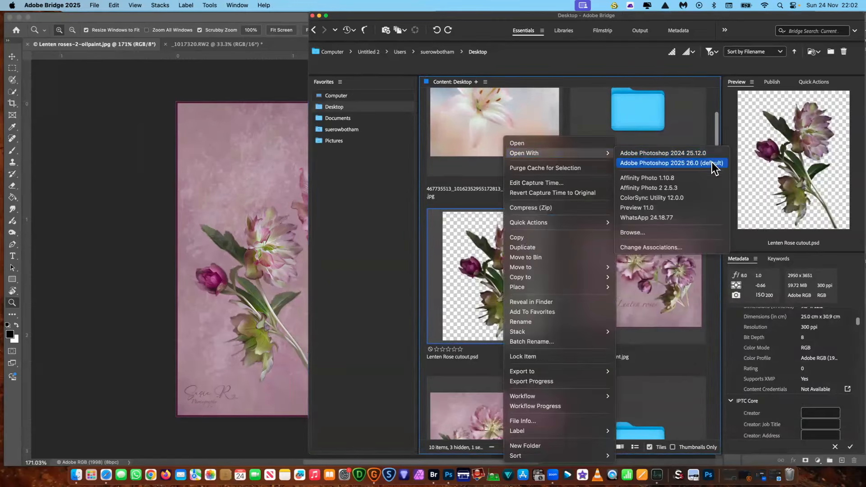
left_click(671, 163)
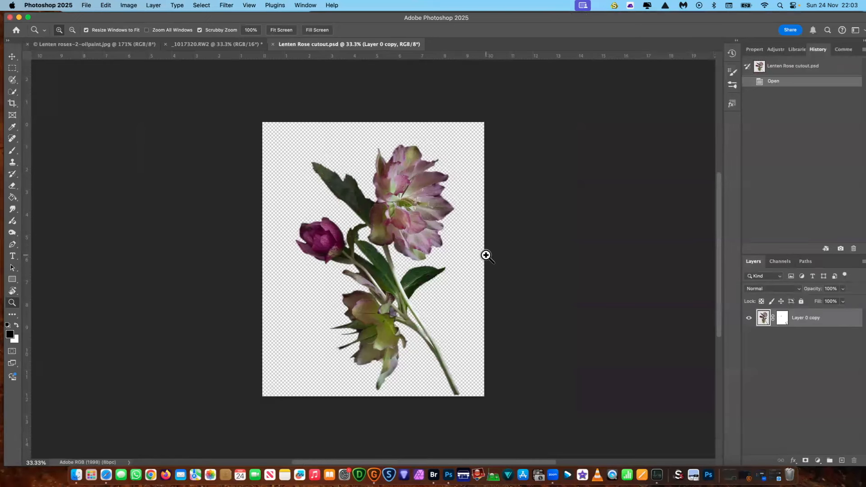
mouse_move(128, 60)
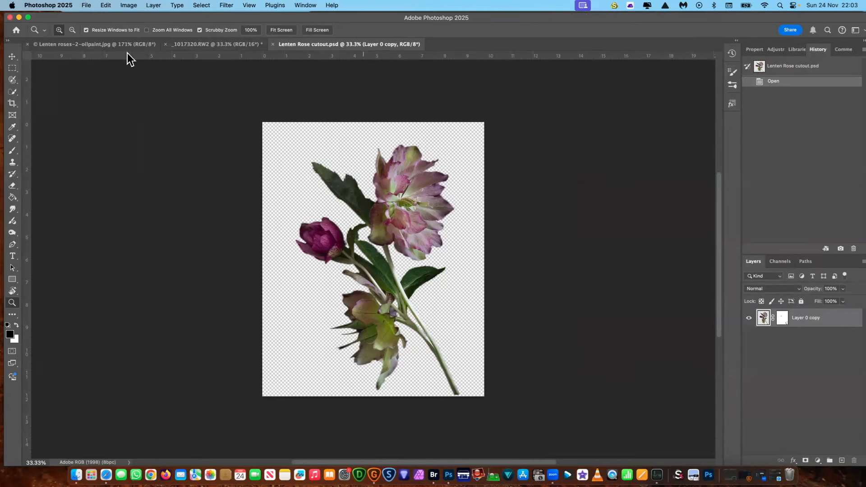
Make the Lenten roses-2-oilpaint.jpg collage the active document.
left_click(94, 44)
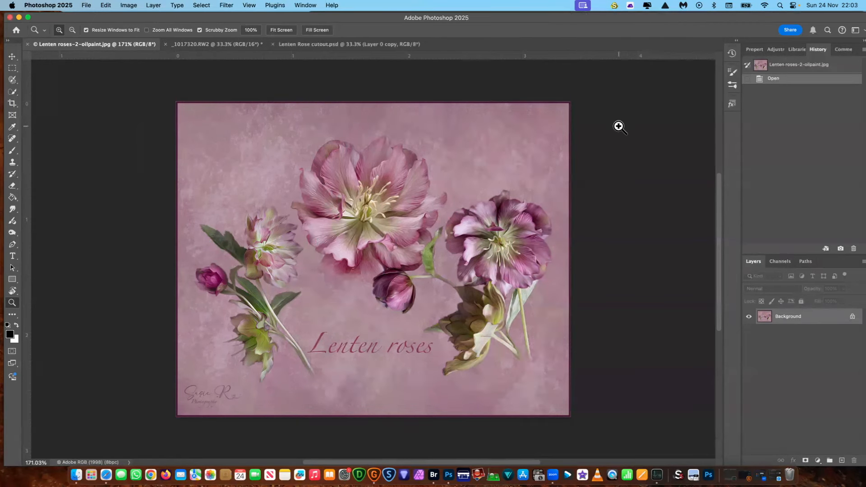
mouse_move(630, 130)
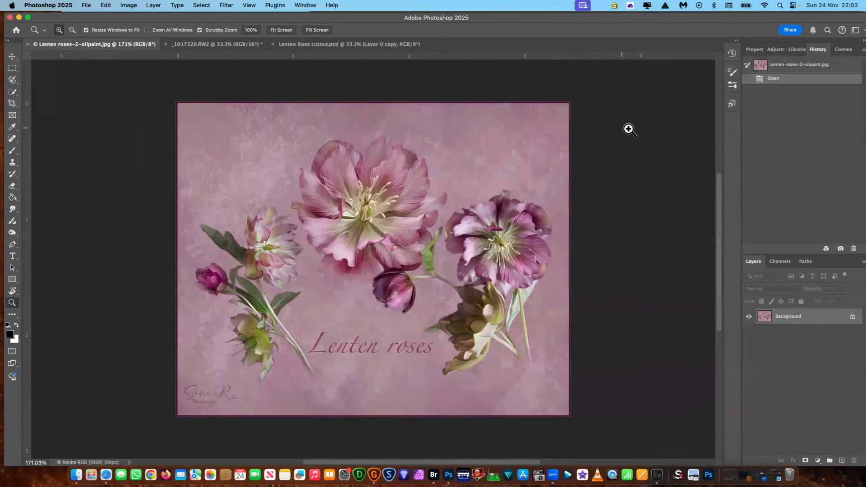